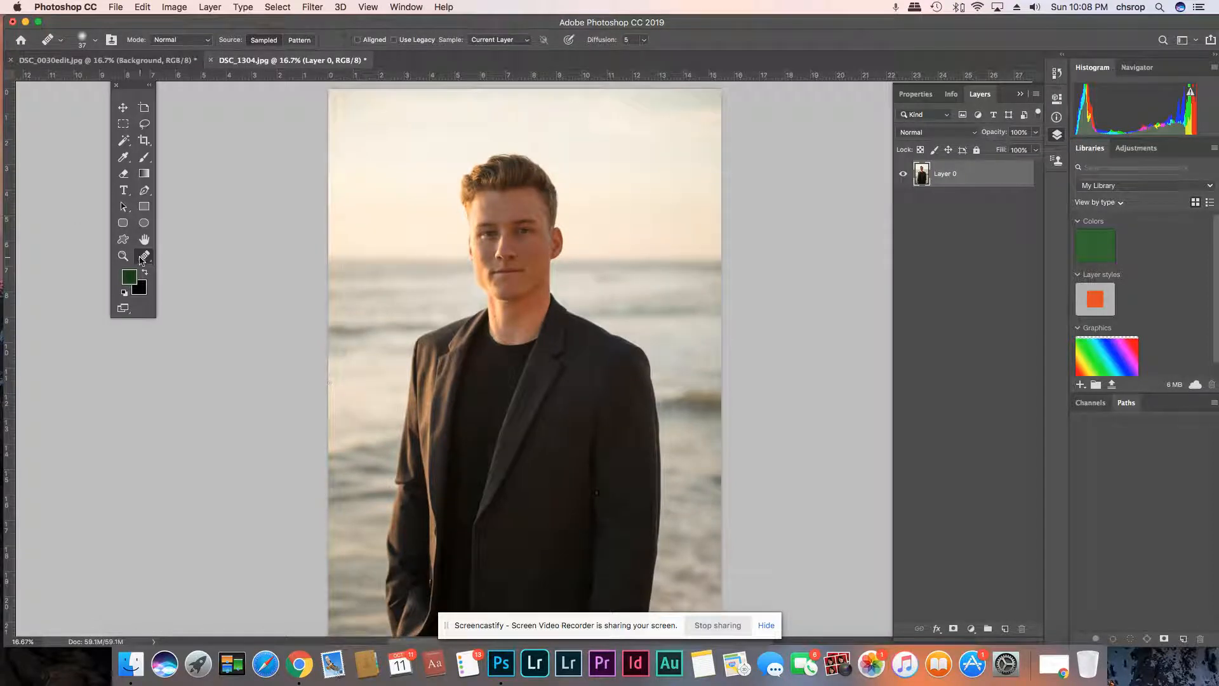
Step: Convert the locked Background into an editable Layer 0 after zooming on the face
{"action": "left_click", "coordinate": [122, 106]}
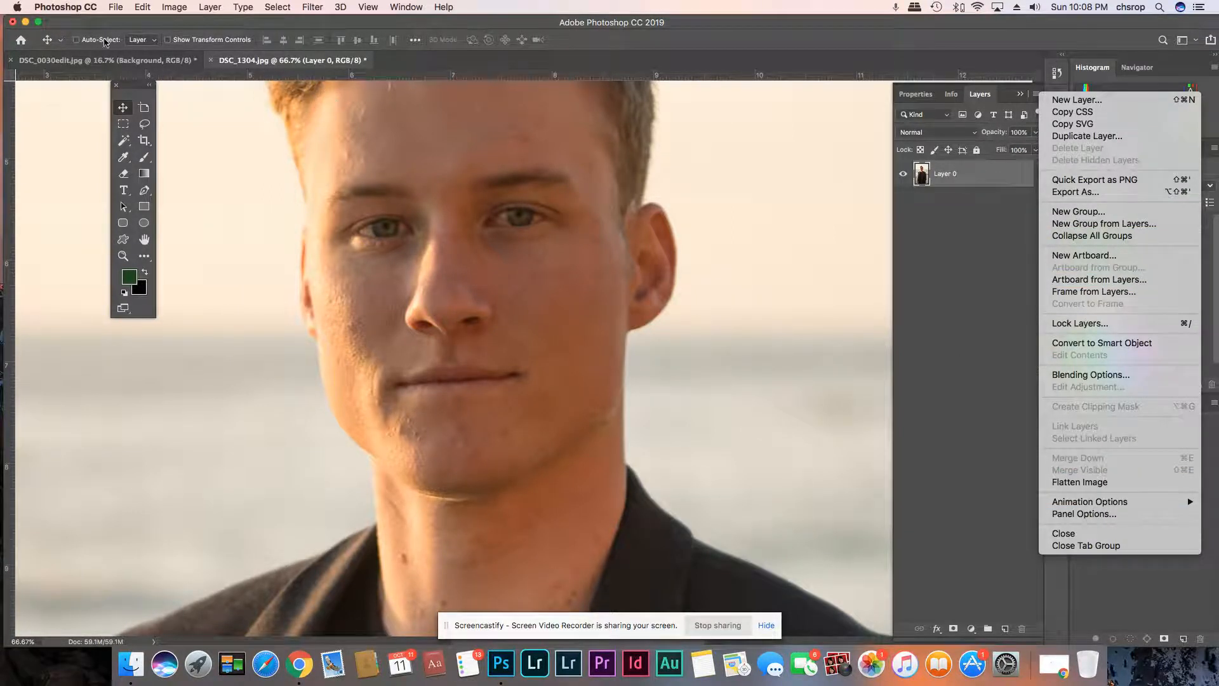
{"action": "left_click", "coordinate": [116, 8]}
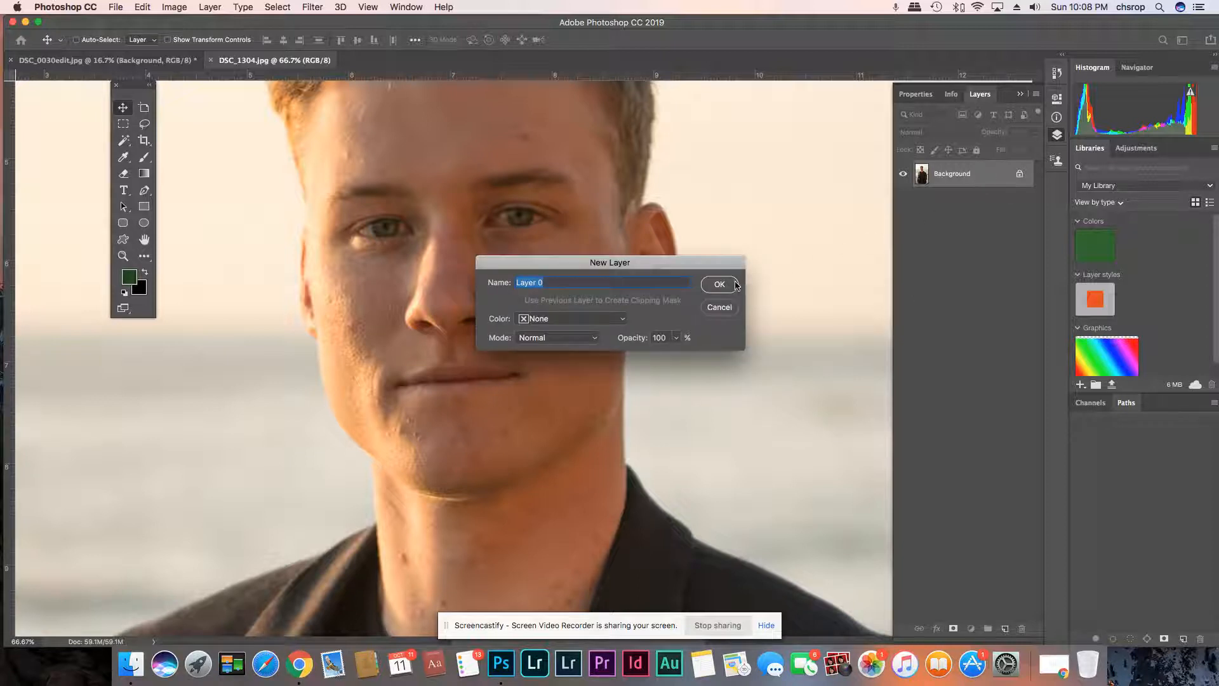
{"action": "left_click", "coordinate": [718, 283]}
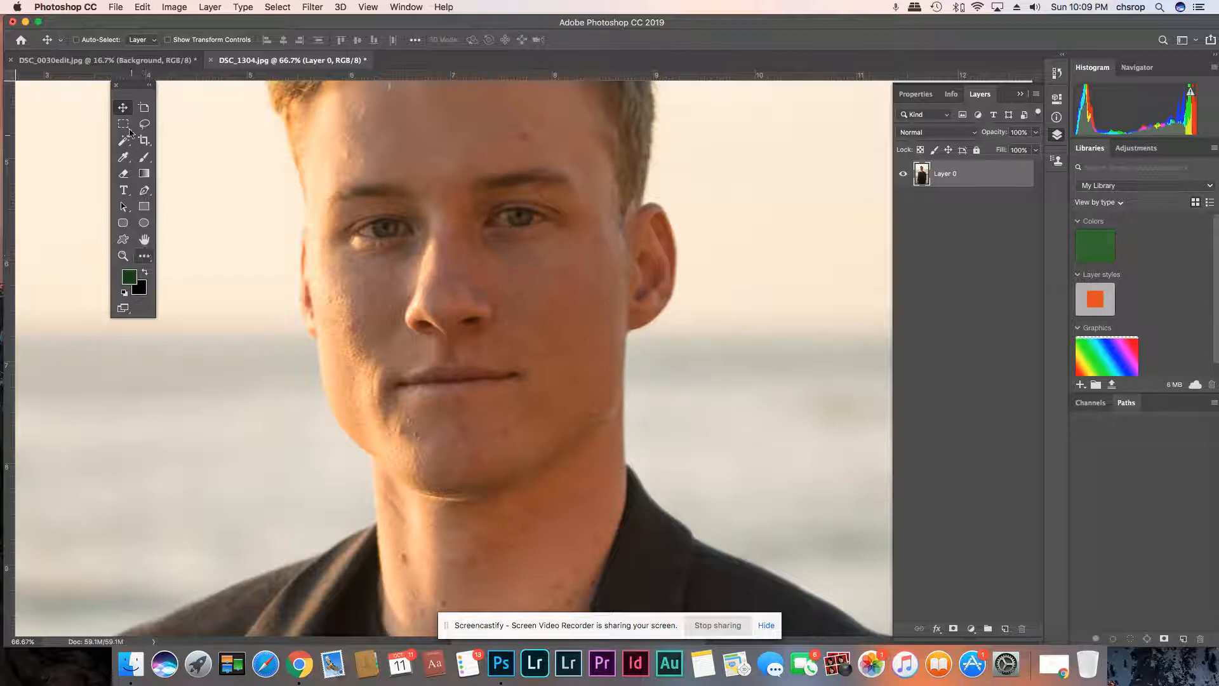
Step: Choose the Healing Brush Tool from the retouching tool group
{"action": "left_click", "coordinate": [145, 256]}
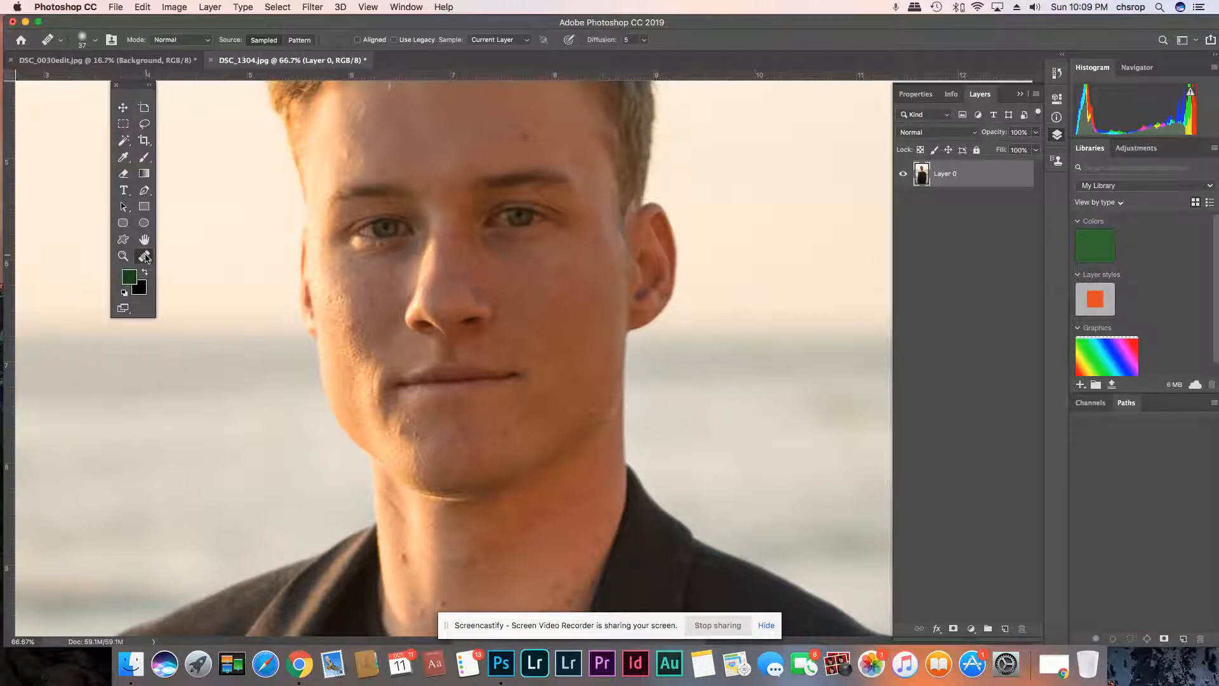
{"action": "right_click", "coordinate": [143, 257]}
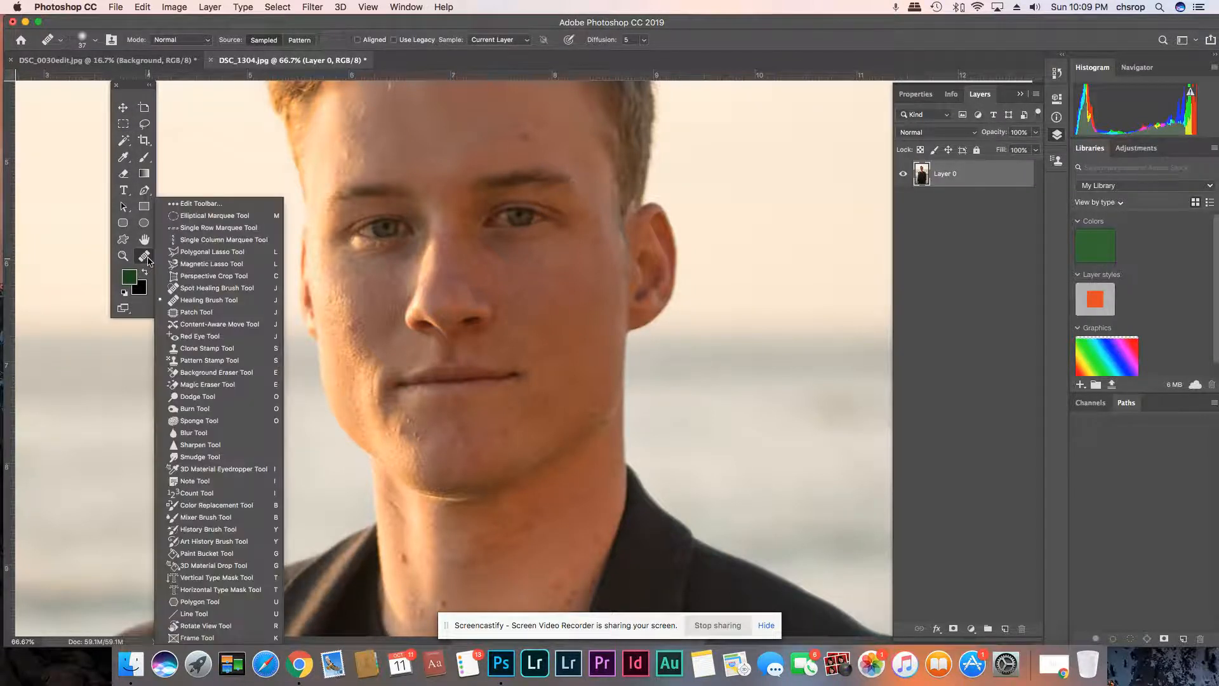
{"action": "mouse_move", "coordinate": [214, 360]}
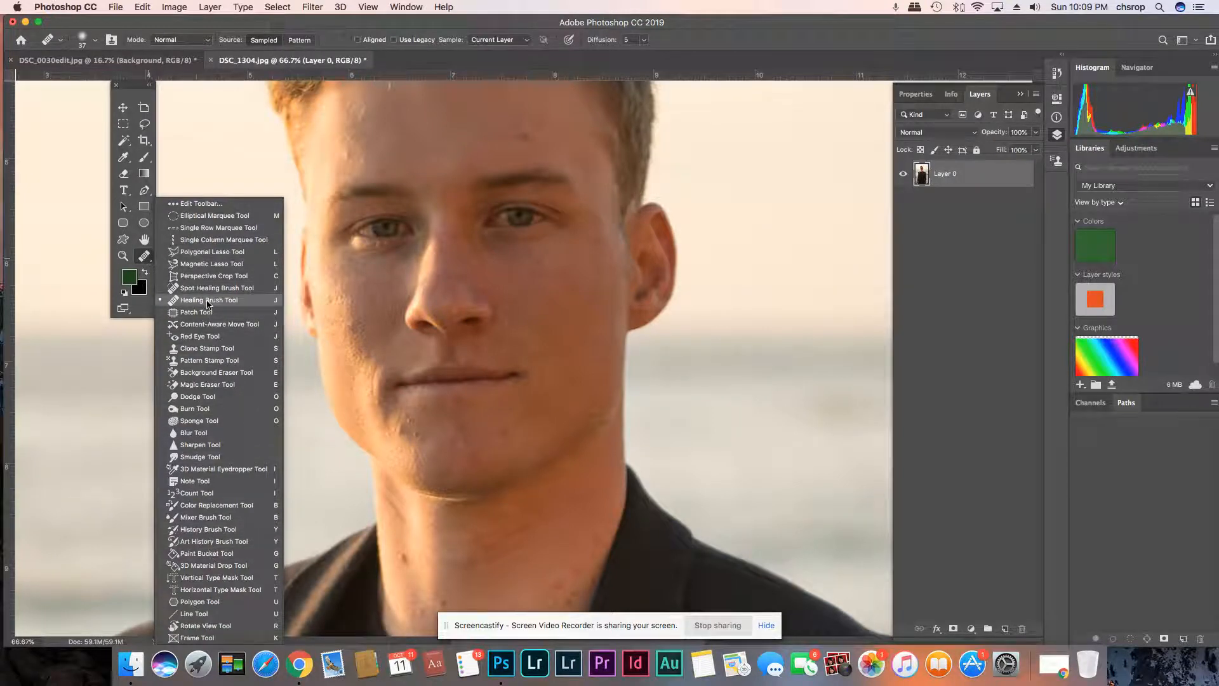
{"action": "left_click", "coordinate": [207, 300]}
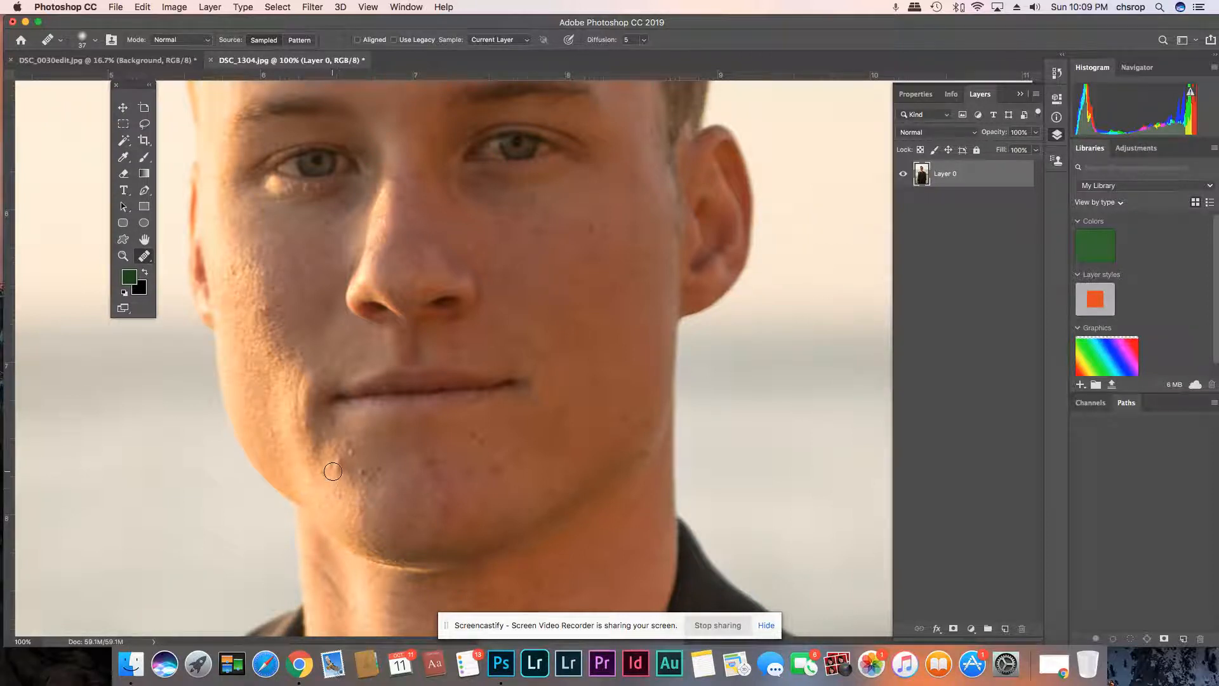
Step: Heal the blemishes on the man's chin with the Healing Brush
{"action": "left_click_drag", "start_coordinate": [331, 471], "coordinate": [337, 486]}
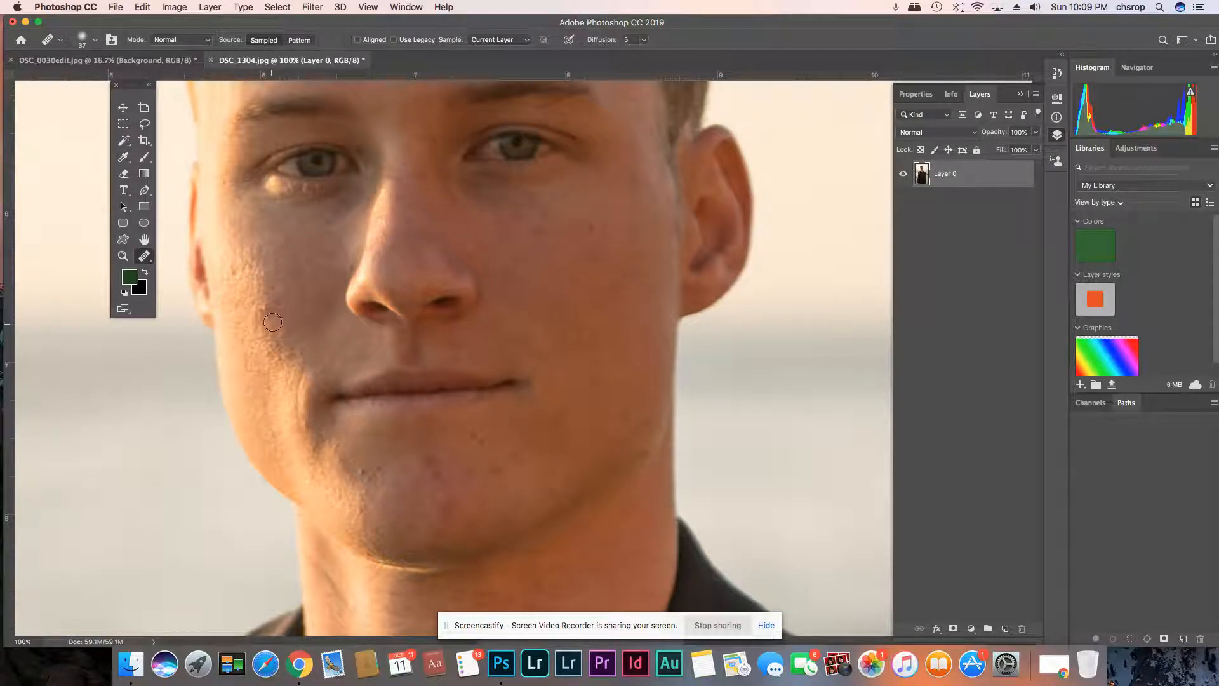
{"action": "mouse_move", "coordinate": [279, 298]}
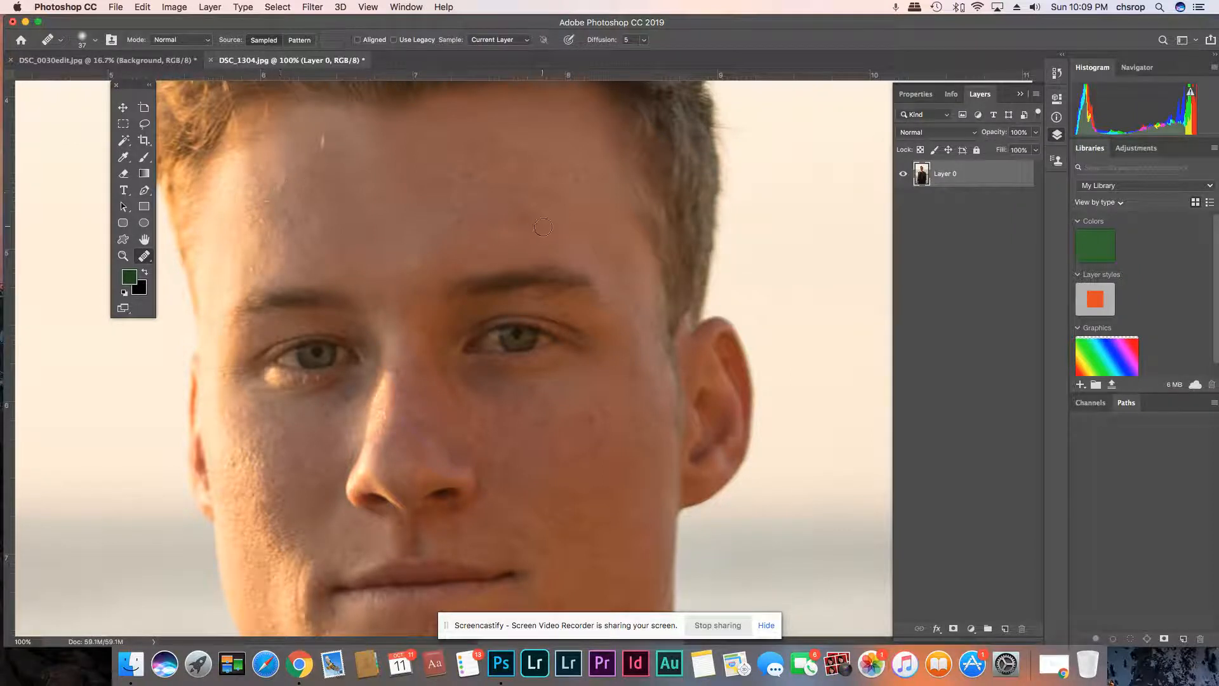
{"action": "mouse_move", "coordinate": [602, 431]}
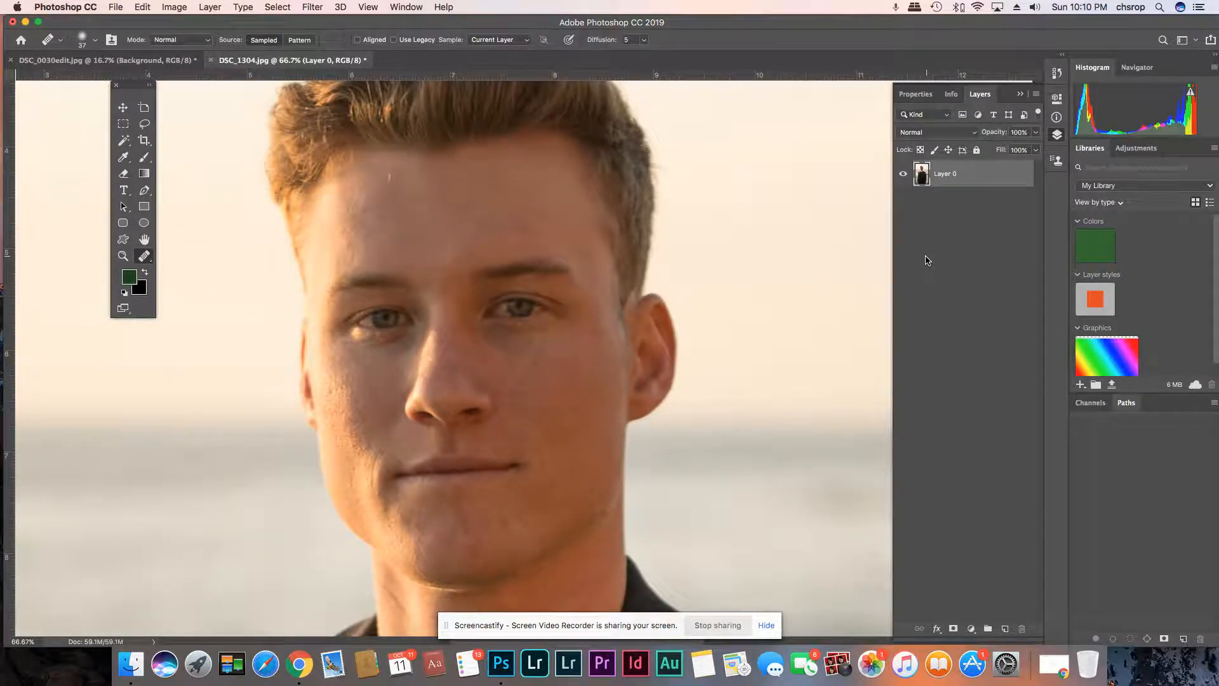
{"action": "mouse_move", "coordinate": [575, 95]}
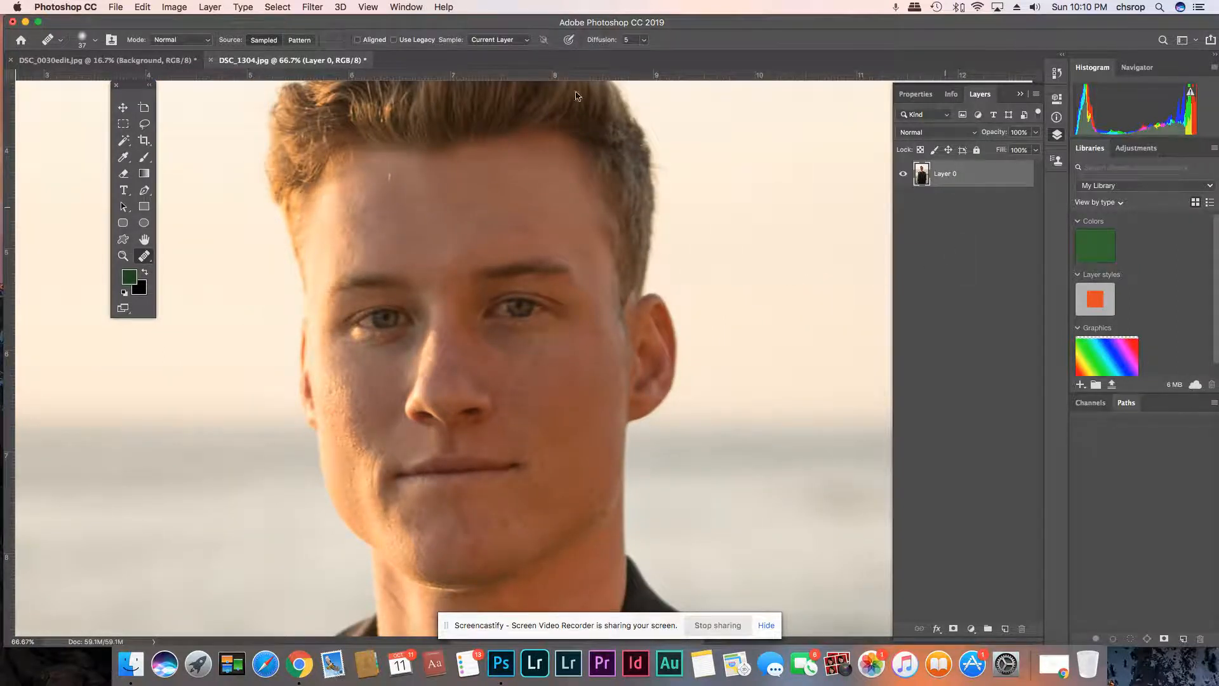
Step: Lower the portrait's saturation to -53 with a Hue/Saturation adjustment
{"action": "left_click", "coordinate": [174, 8]}
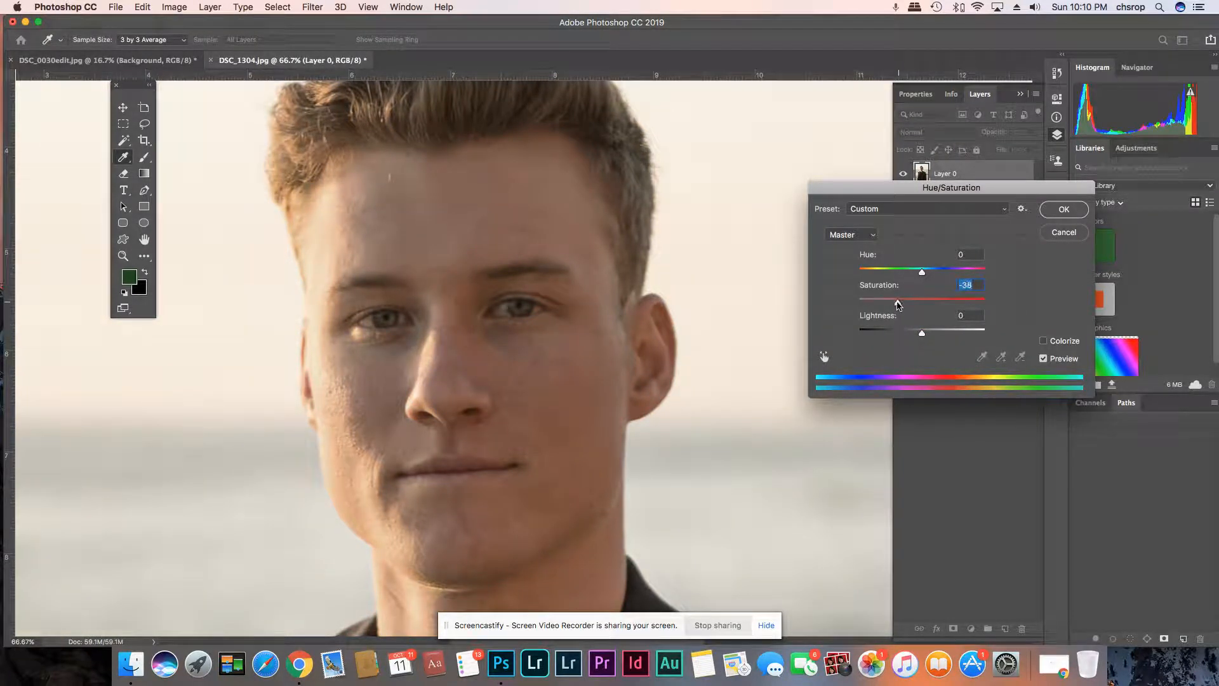
{"action": "left_click_drag", "start_coordinate": [922, 302], "coordinate": [895, 302]}
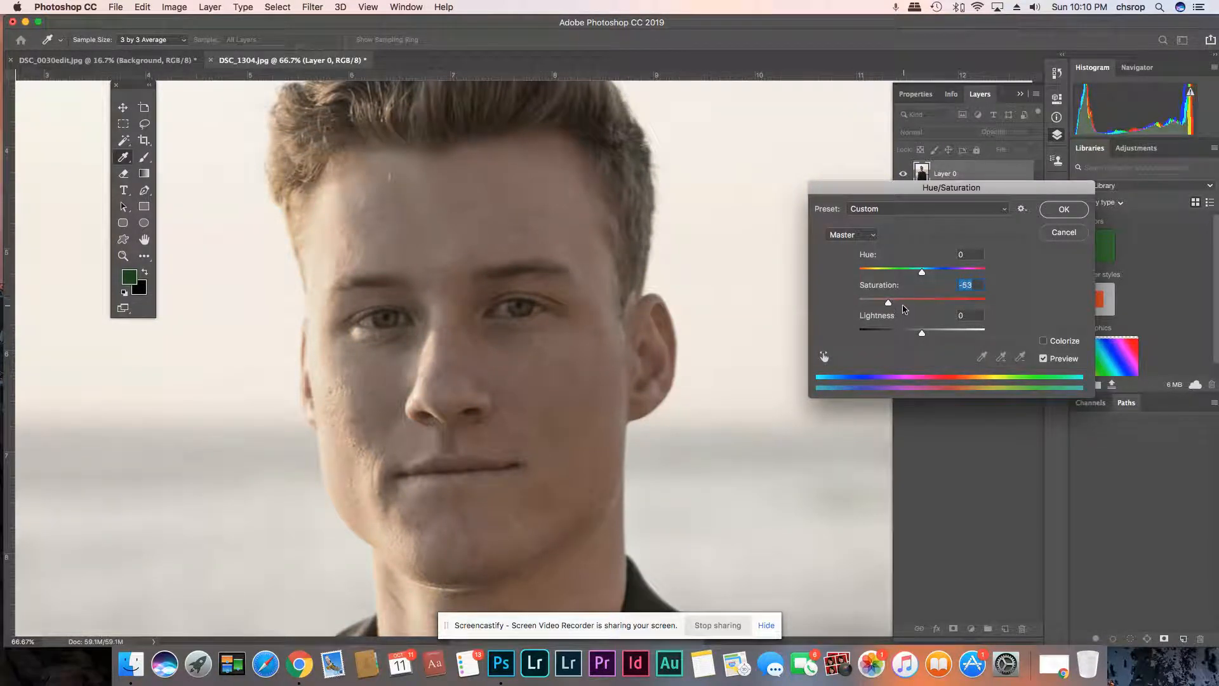
{"action": "left_click", "coordinate": [1064, 210]}
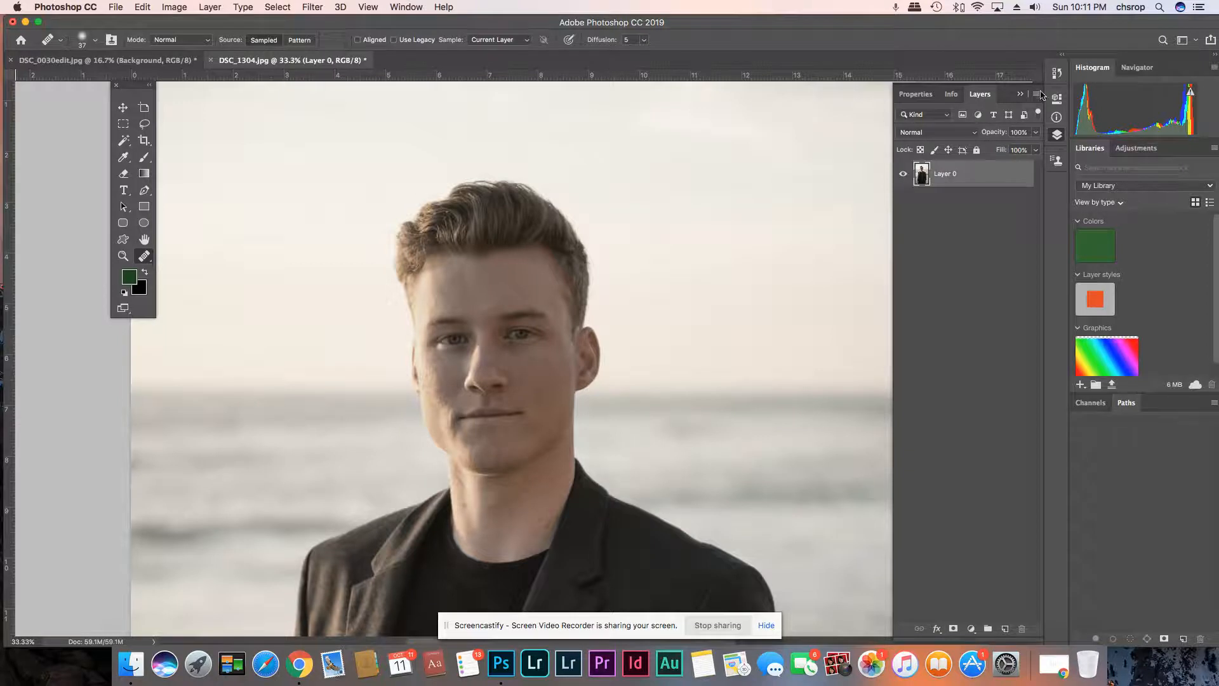
Step: Duplicate Layer 0 as Layer 0 copy and convert the copy to Black & White
{"action": "left_click", "coordinate": [1020, 94]}
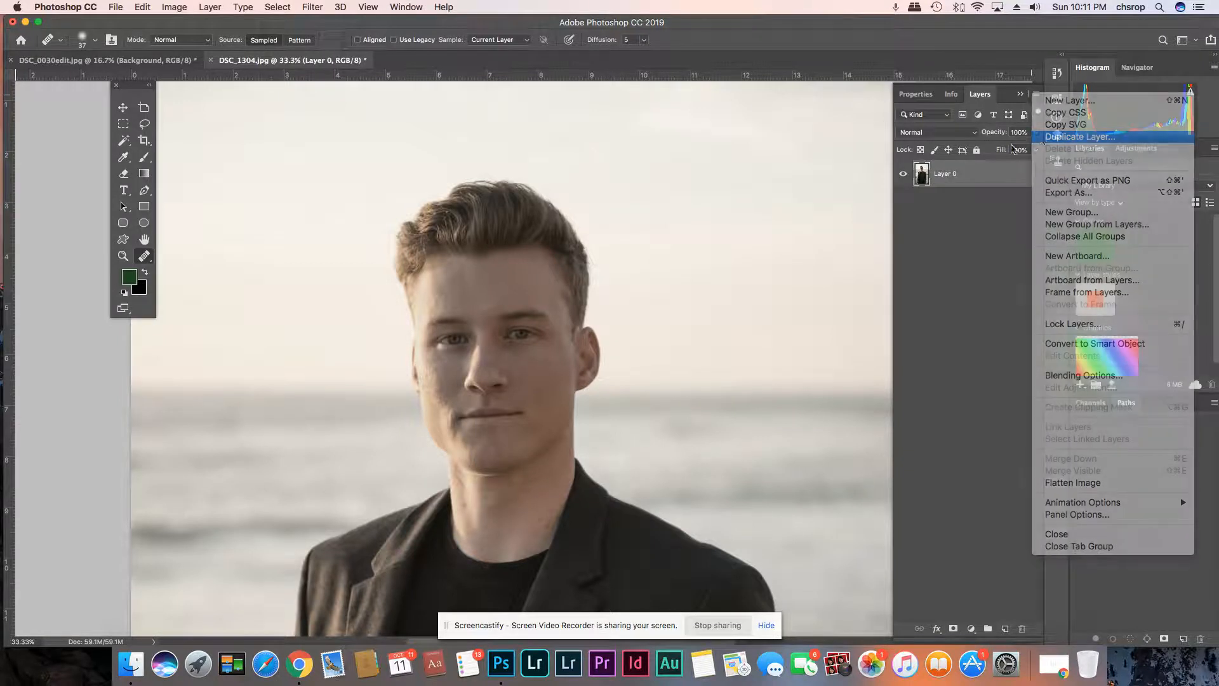
{"action": "left_click", "coordinate": [1079, 136]}
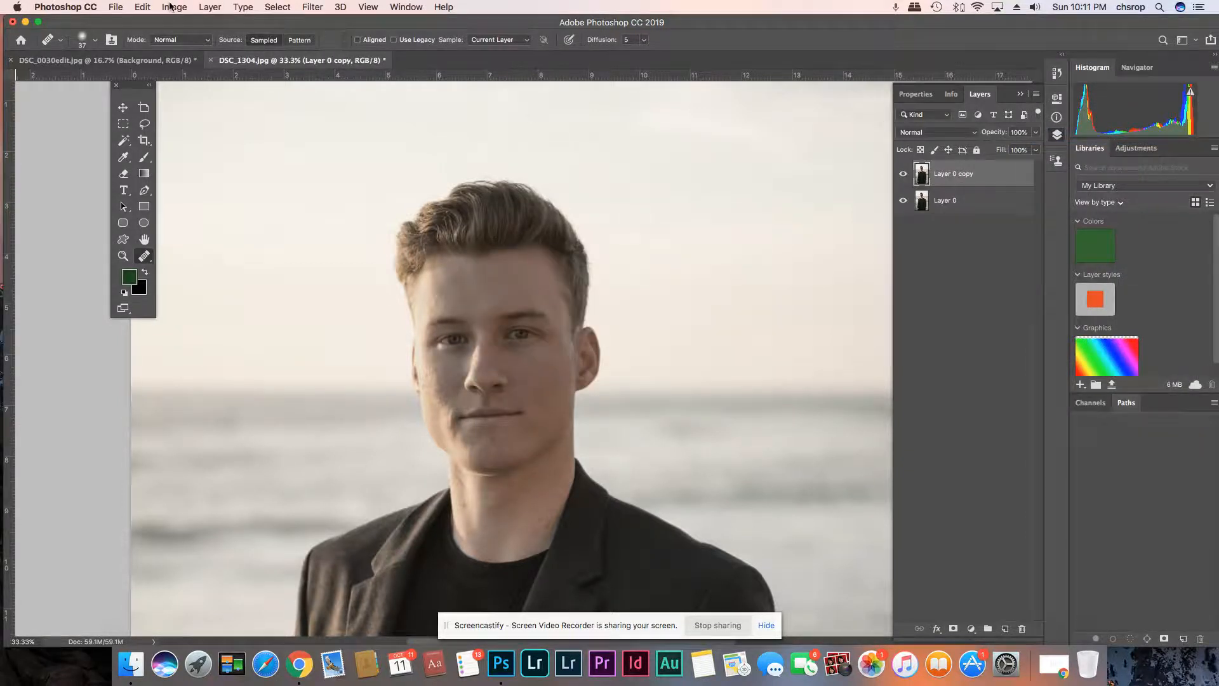
{"action": "left_click", "coordinate": [174, 8]}
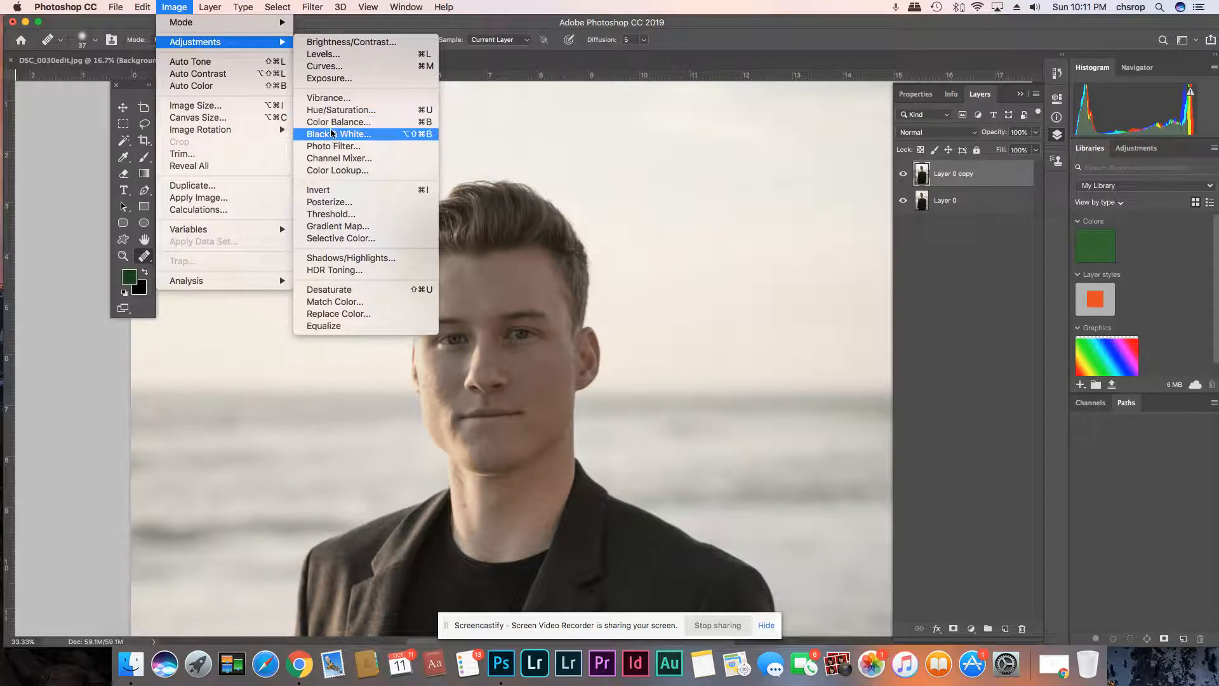
{"action": "left_click", "coordinate": [338, 133]}
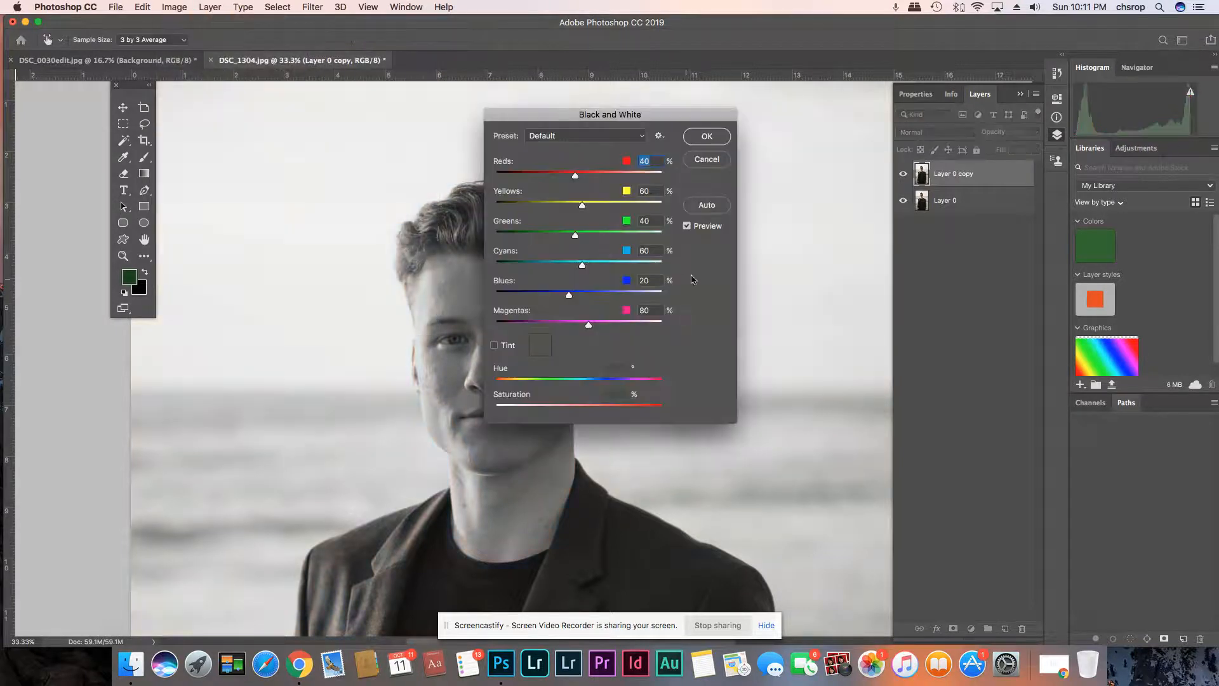
{"action": "left_click", "coordinate": [705, 136]}
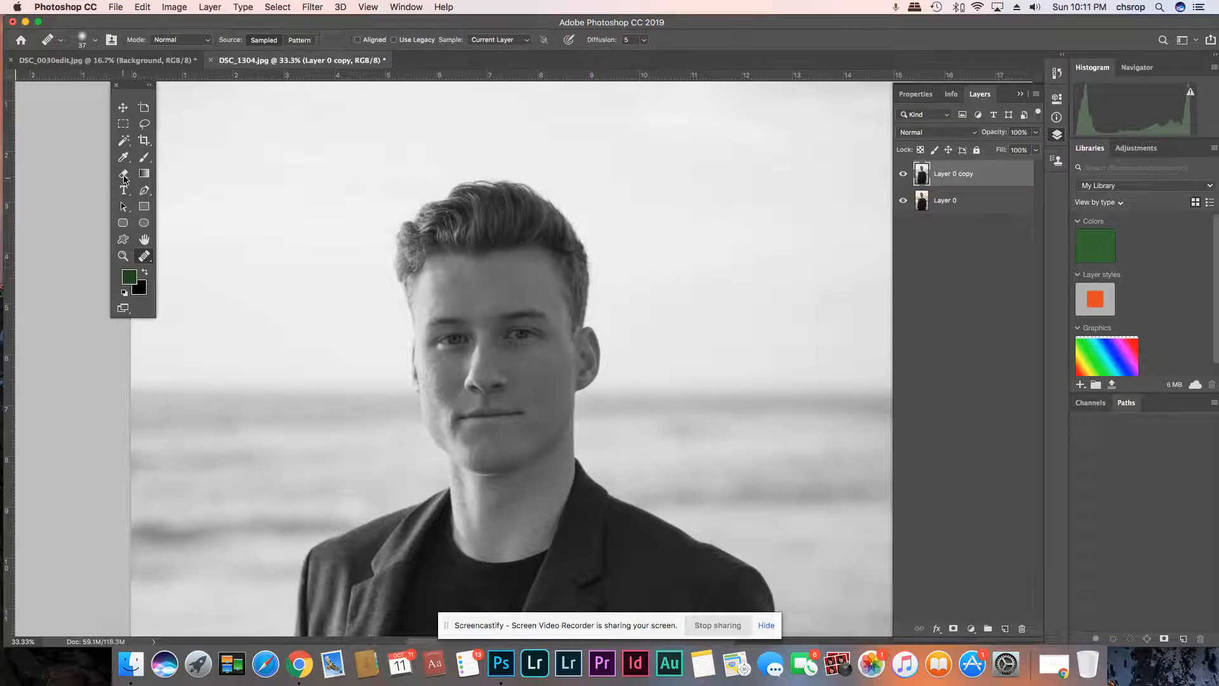
Step: Erase the grey copy over the forehead, face, chin, jawline and neck to reveal colour
{"action": "left_click", "coordinate": [123, 174]}
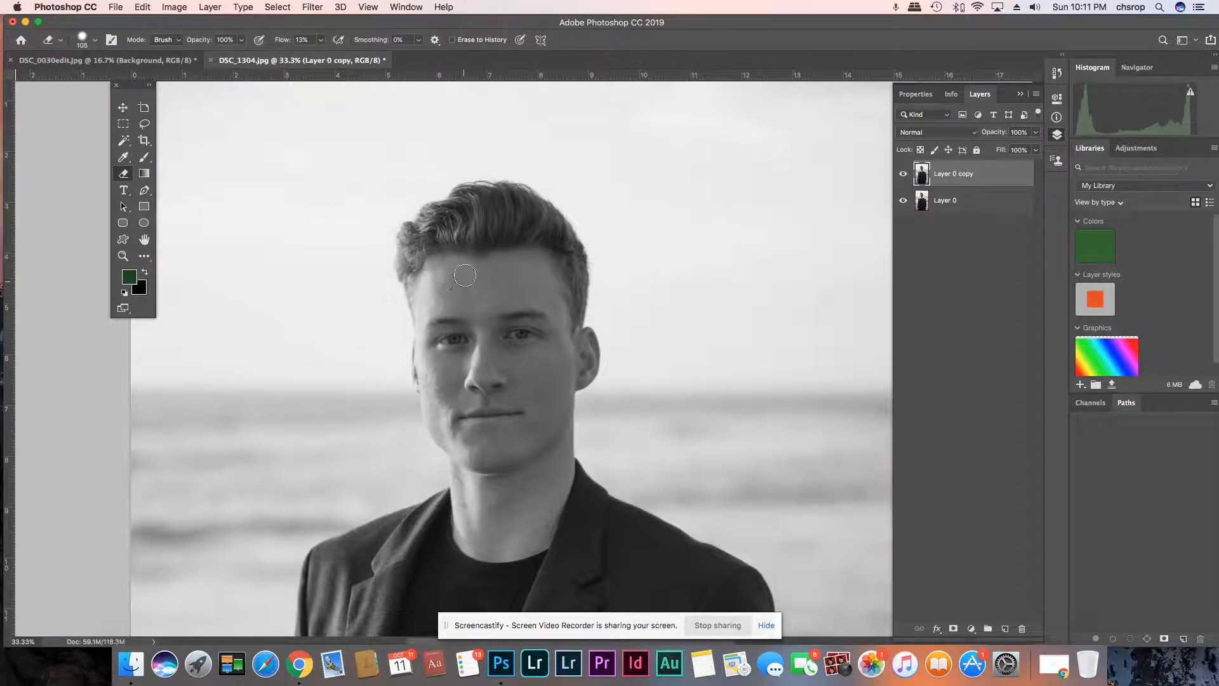
{"action": "left_click_drag", "start_coordinate": [463, 275], "coordinate": [542, 368]}
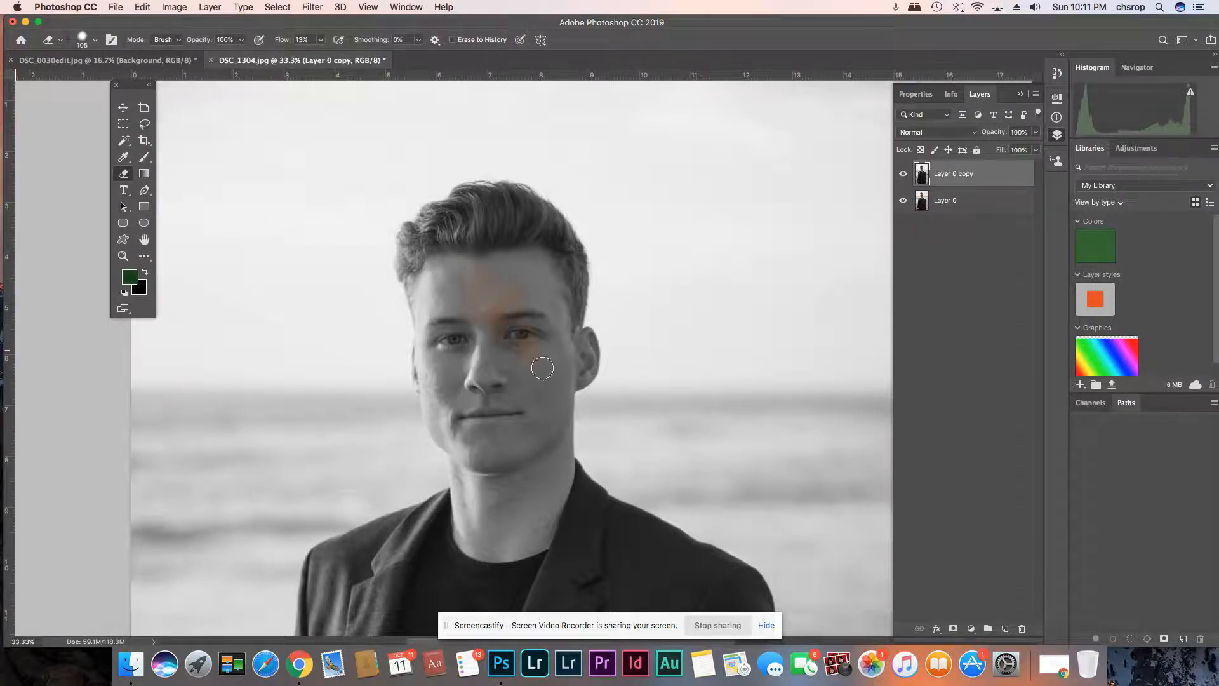
{"action": "left_click_drag", "start_coordinate": [542, 367], "coordinate": [581, 365]}
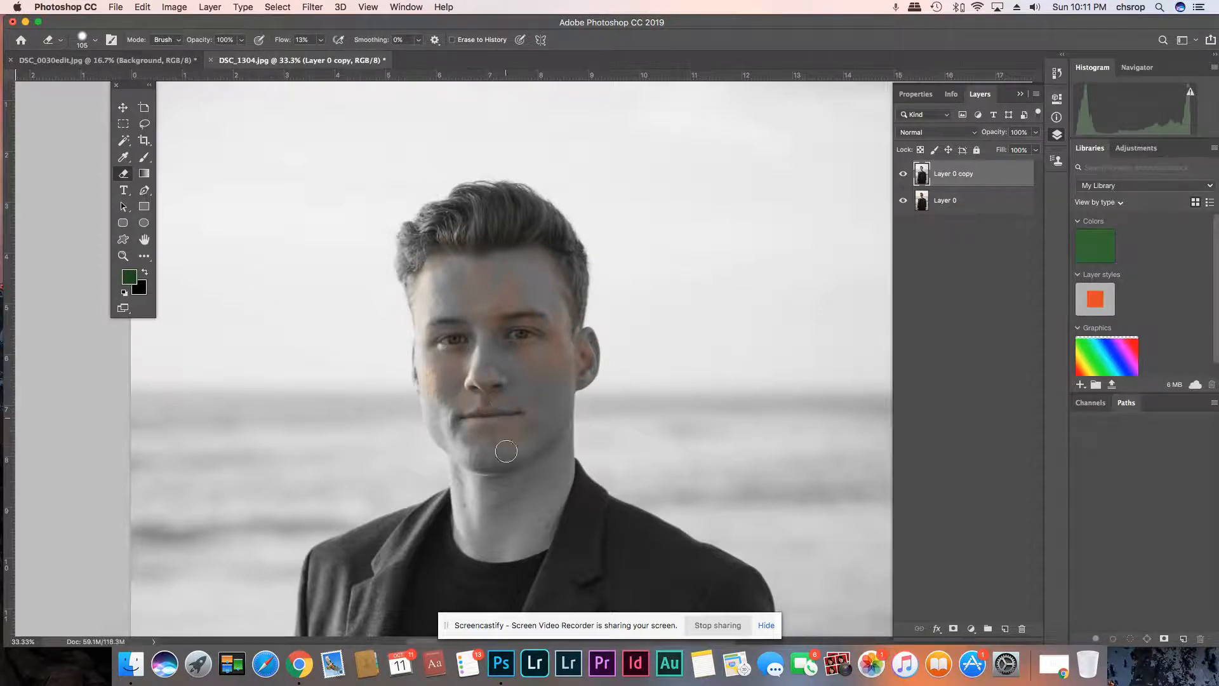
{"action": "left_click_drag", "start_coordinate": [506, 451], "coordinate": [501, 350]}
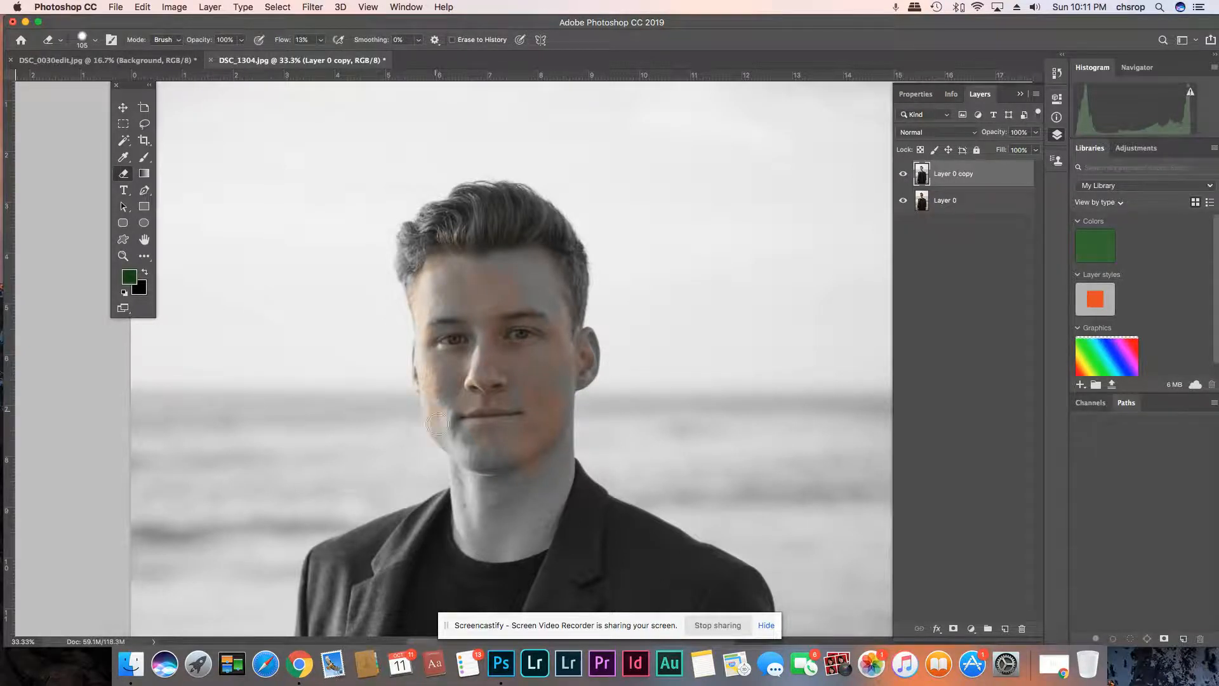
{"action": "left_click_drag", "start_coordinate": [439, 424], "coordinate": [470, 517]}
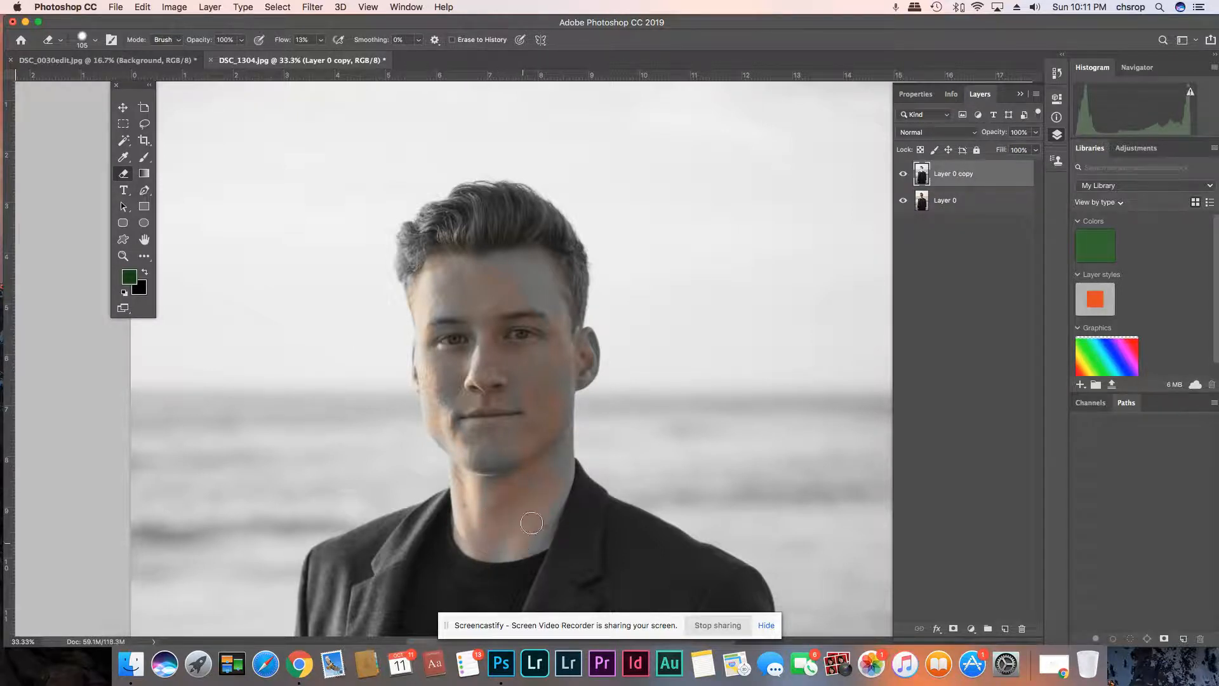
{"action": "left_click_drag", "start_coordinate": [531, 522], "coordinate": [482, 477]}
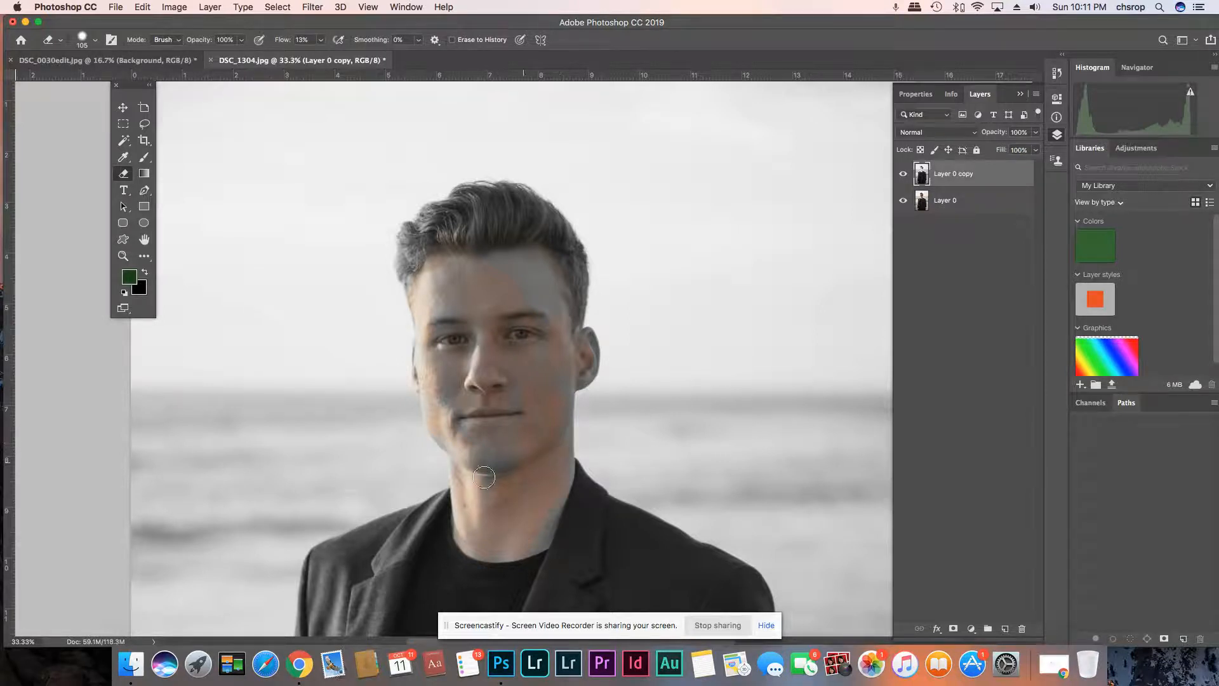
{"action": "left_click_drag", "start_coordinate": [483, 476], "coordinate": [542, 530]}
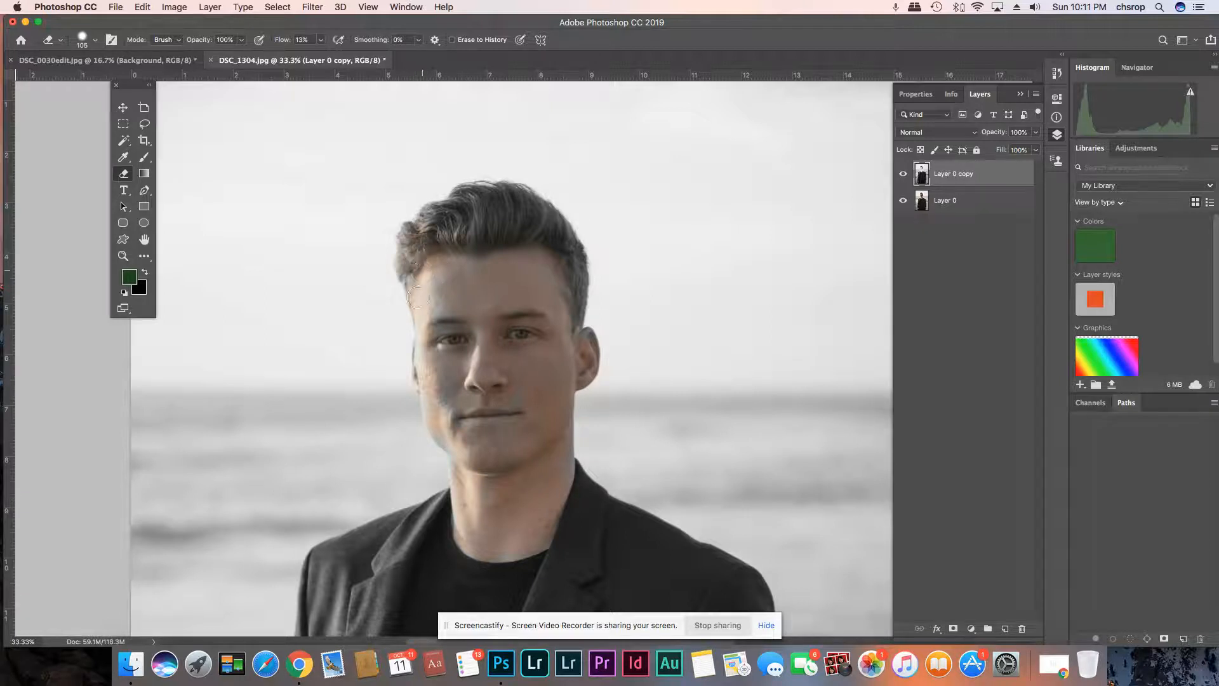
{"action": "left_click_drag", "start_coordinate": [417, 300], "coordinate": [436, 355]}
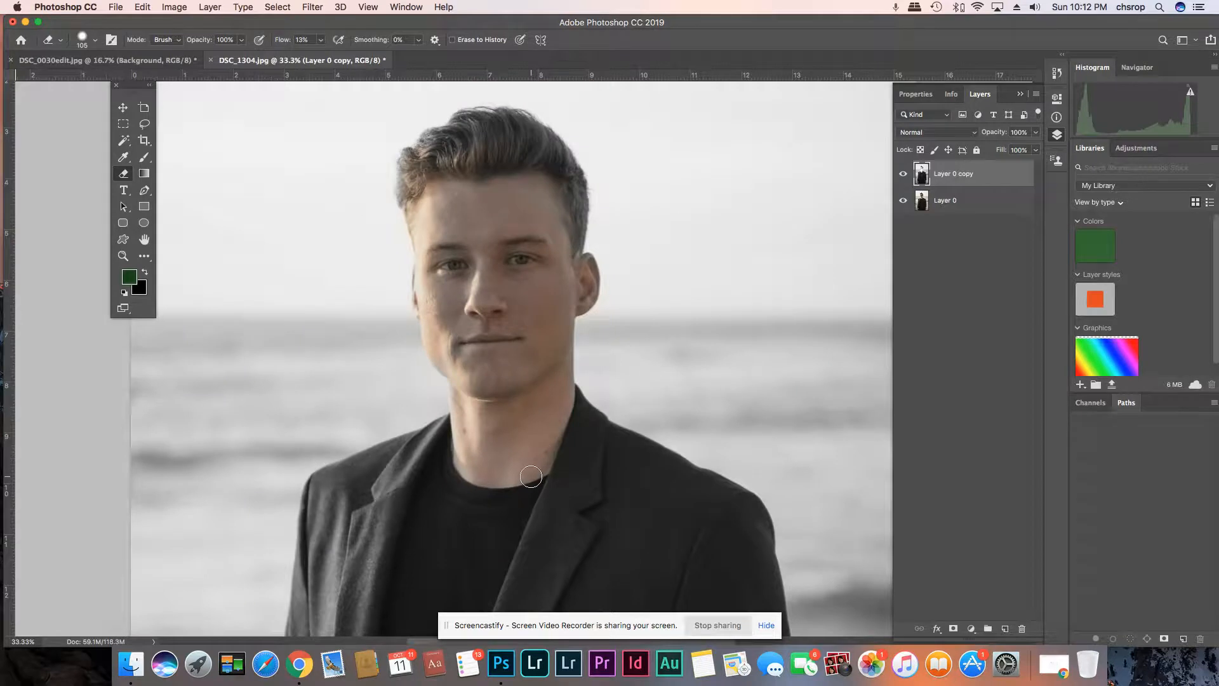
{"action": "key", "text": "cmd+-"}
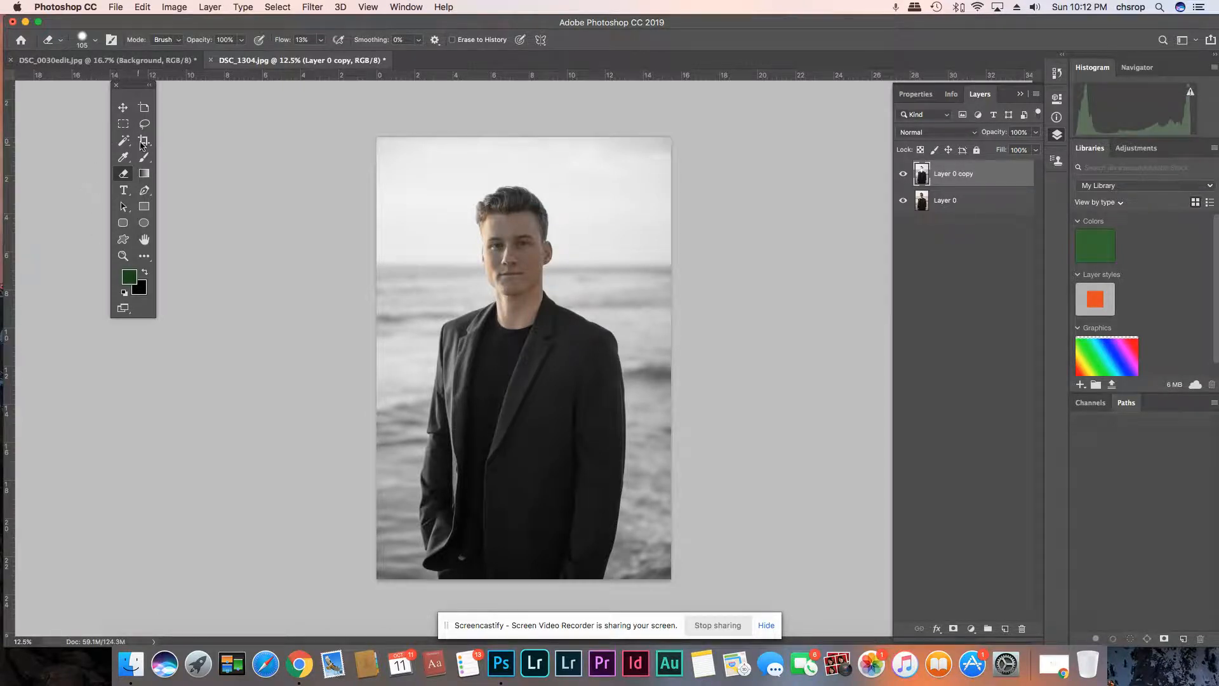
Step: Select the Crop tool, placing a crop frame around the whole image
{"action": "left_click", "coordinate": [144, 141]}
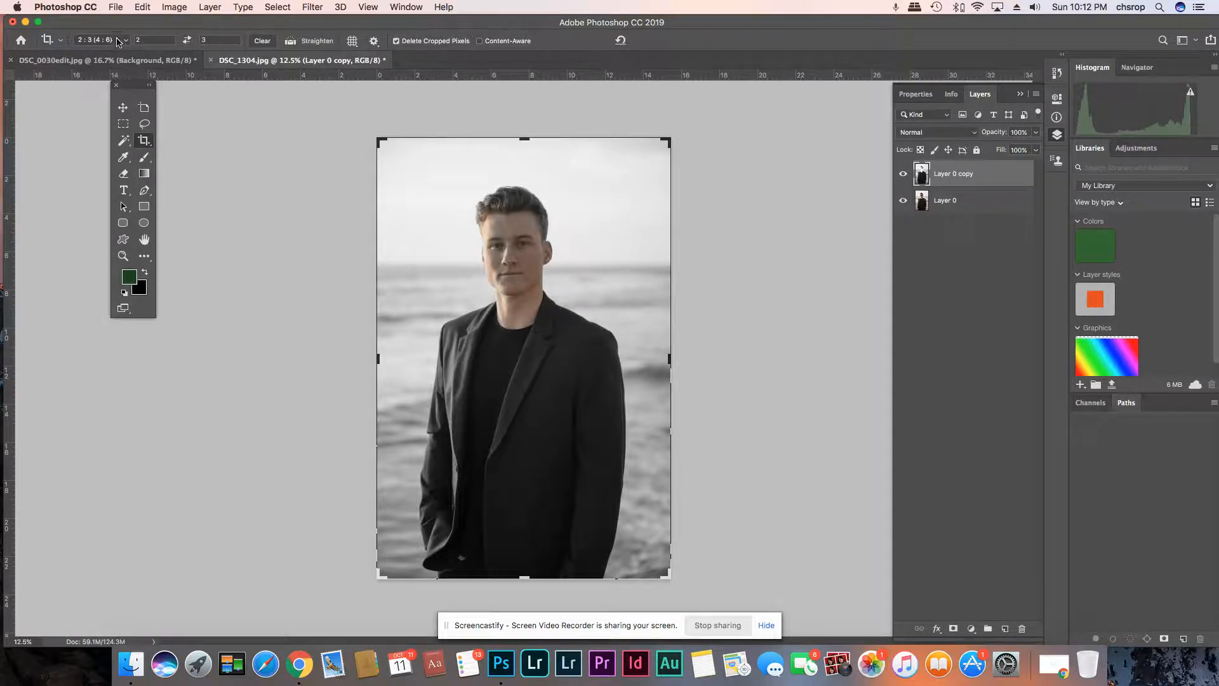
Step: Crop to a 4:5 (8:10) frame around head and shoulders, swapped to landscape, and commit
{"action": "left_click", "coordinate": [124, 40]}
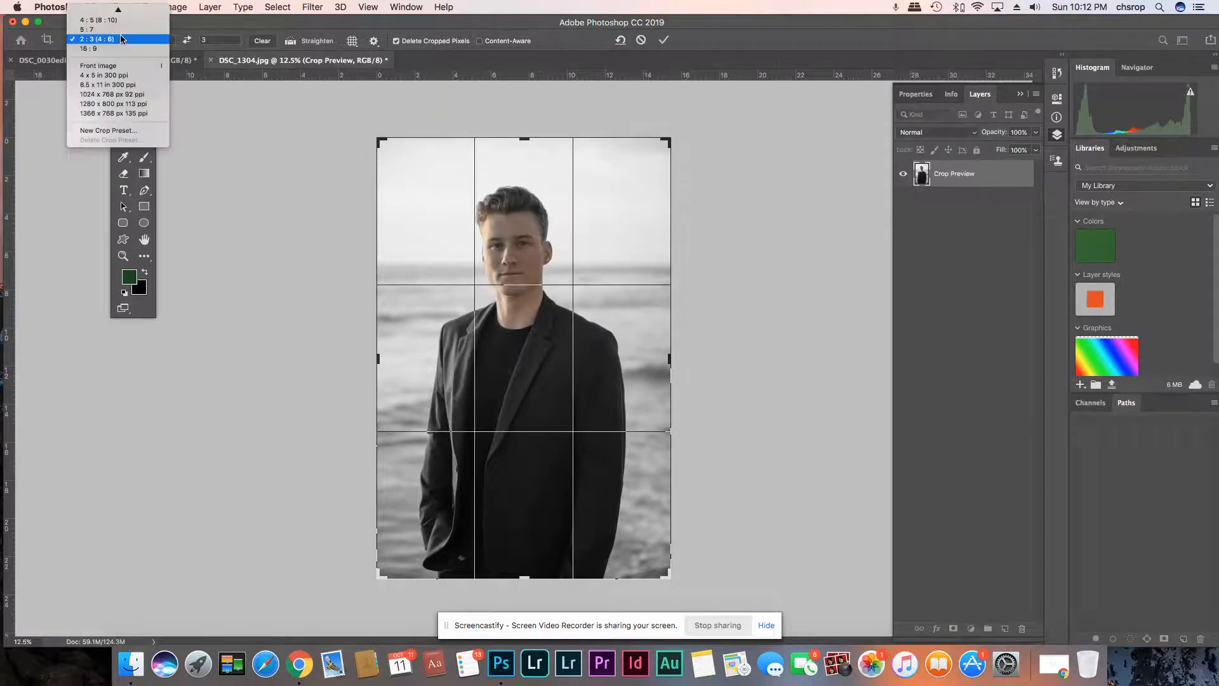
{"action": "left_click", "coordinate": [99, 19]}
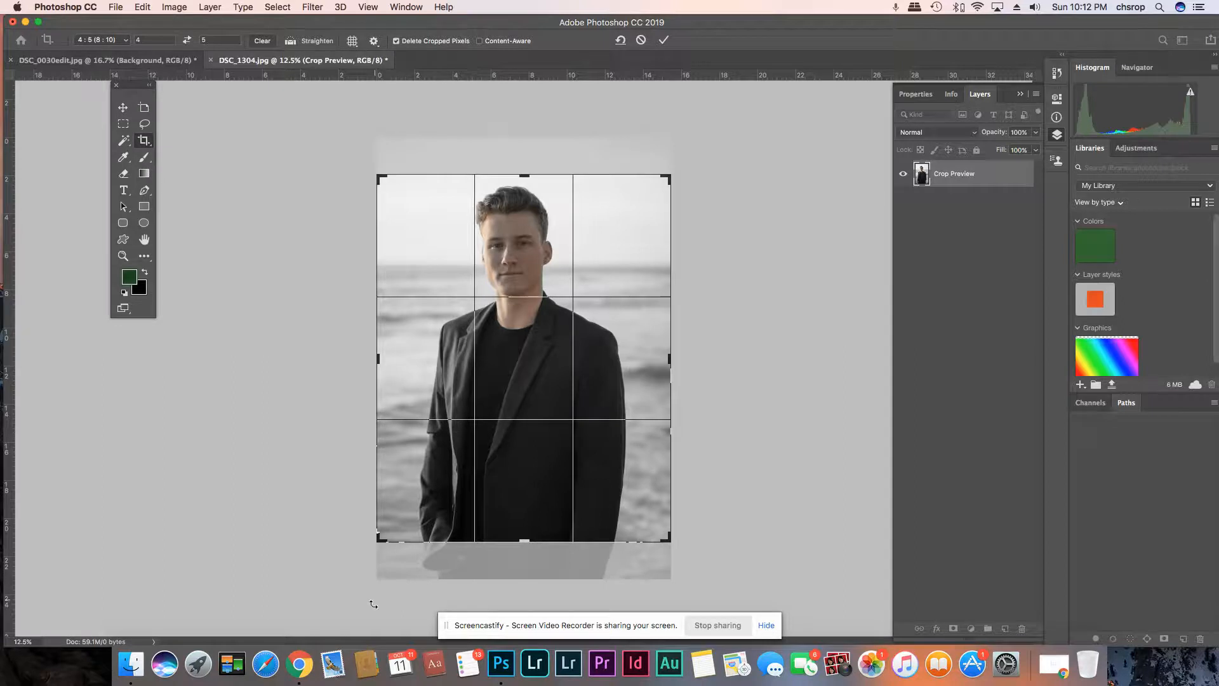
{"action": "left_click_drag", "start_coordinate": [377, 534], "coordinate": [396, 509]}
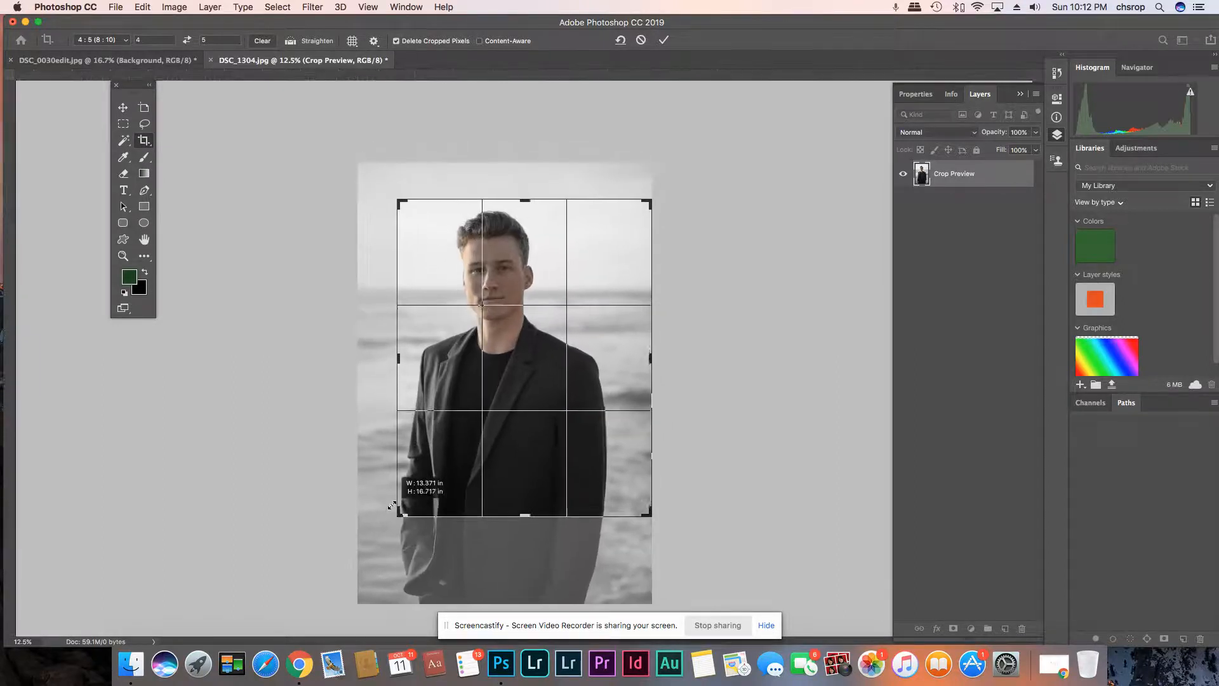
{"action": "left_click_drag", "start_coordinate": [396, 509], "coordinate": [483, 491]}
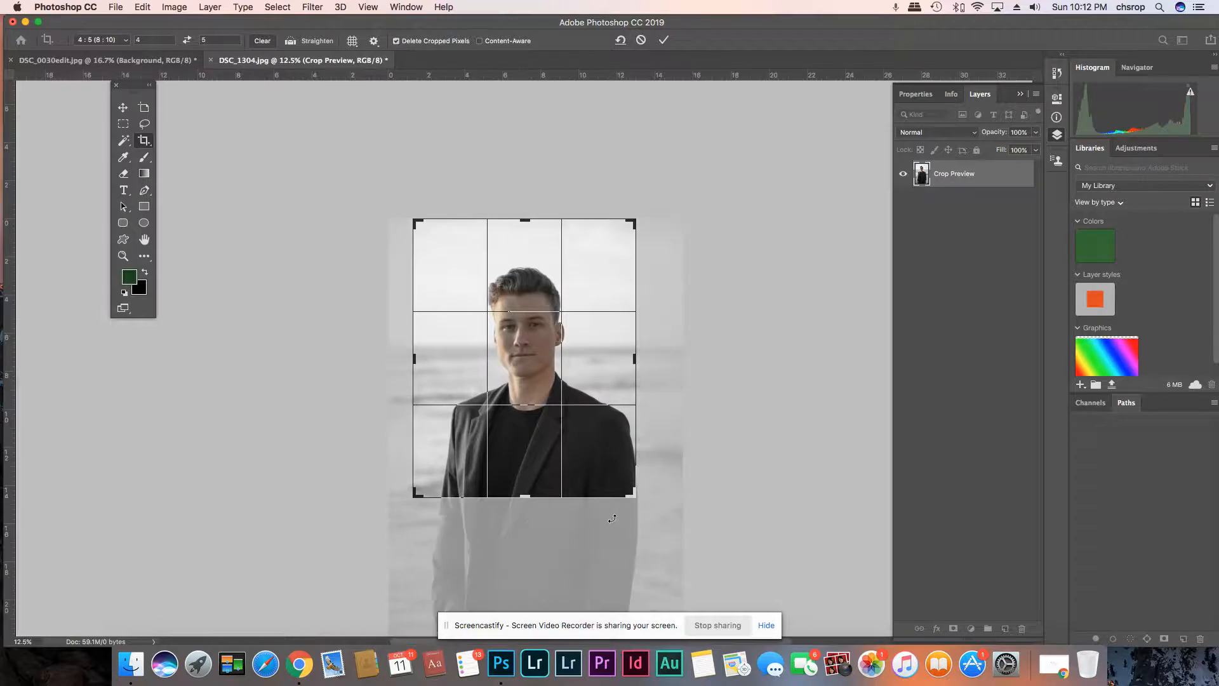
{"action": "left_click_drag", "start_coordinate": [635, 497], "coordinate": [640, 504]}
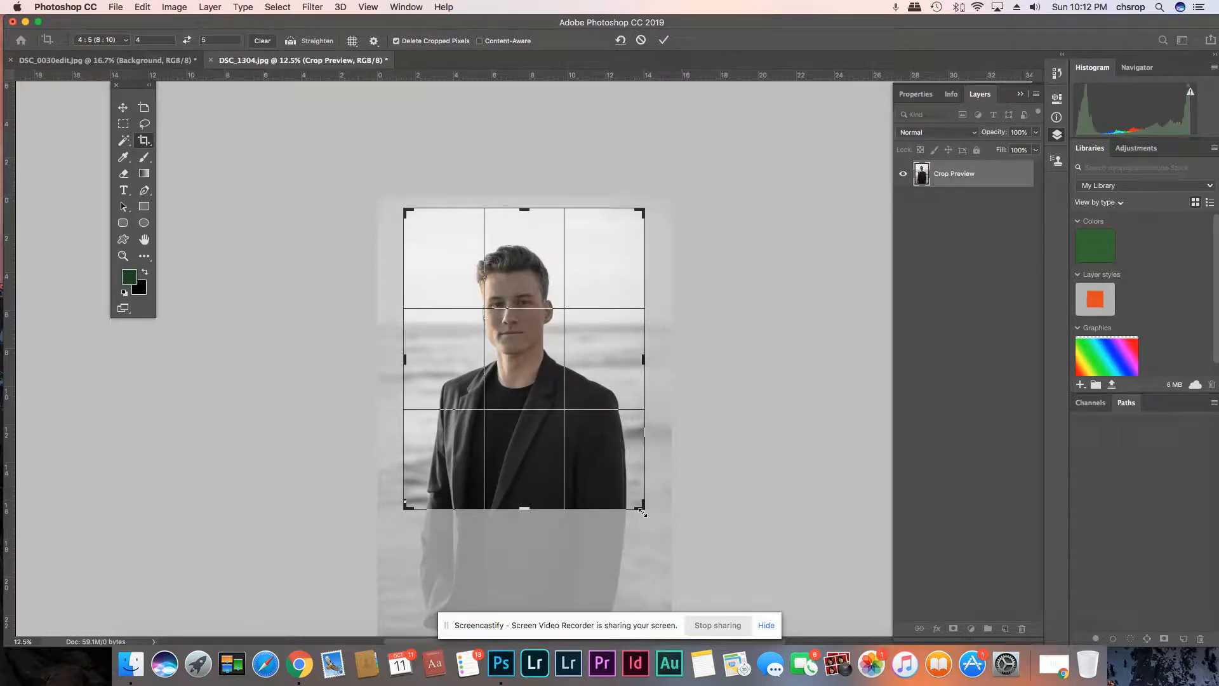
{"action": "left_click_drag", "start_coordinate": [644, 512], "coordinate": [677, 479]}
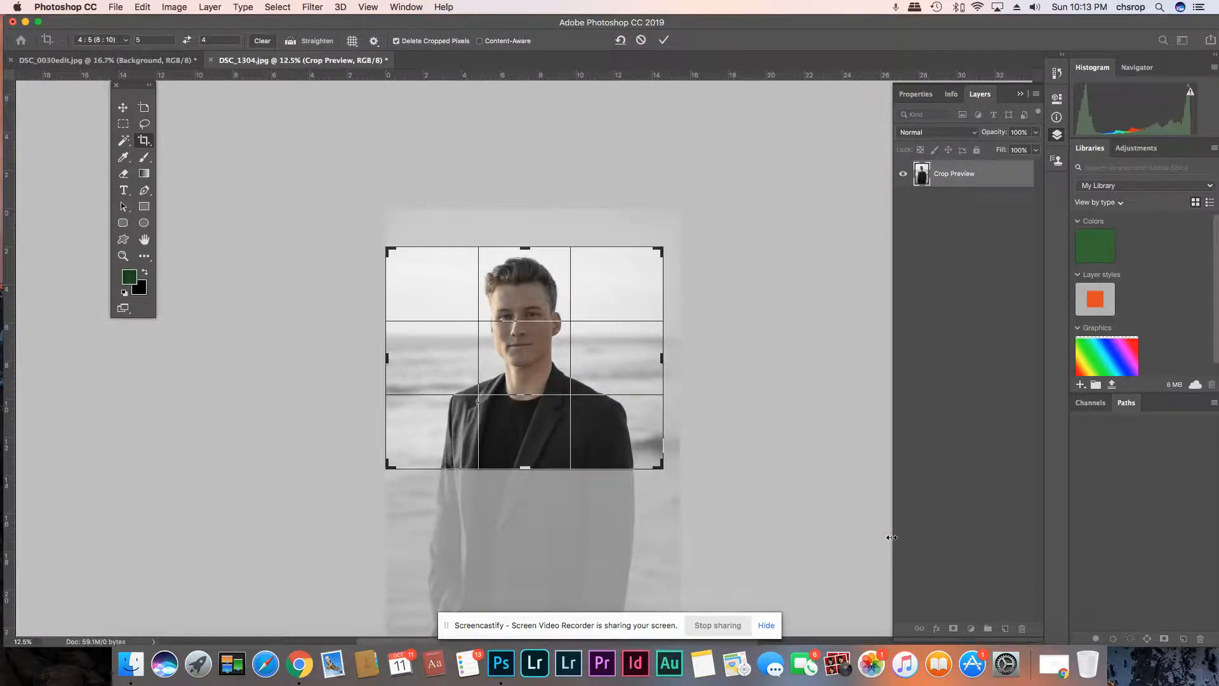
{"action": "left_click", "coordinate": [662, 39]}
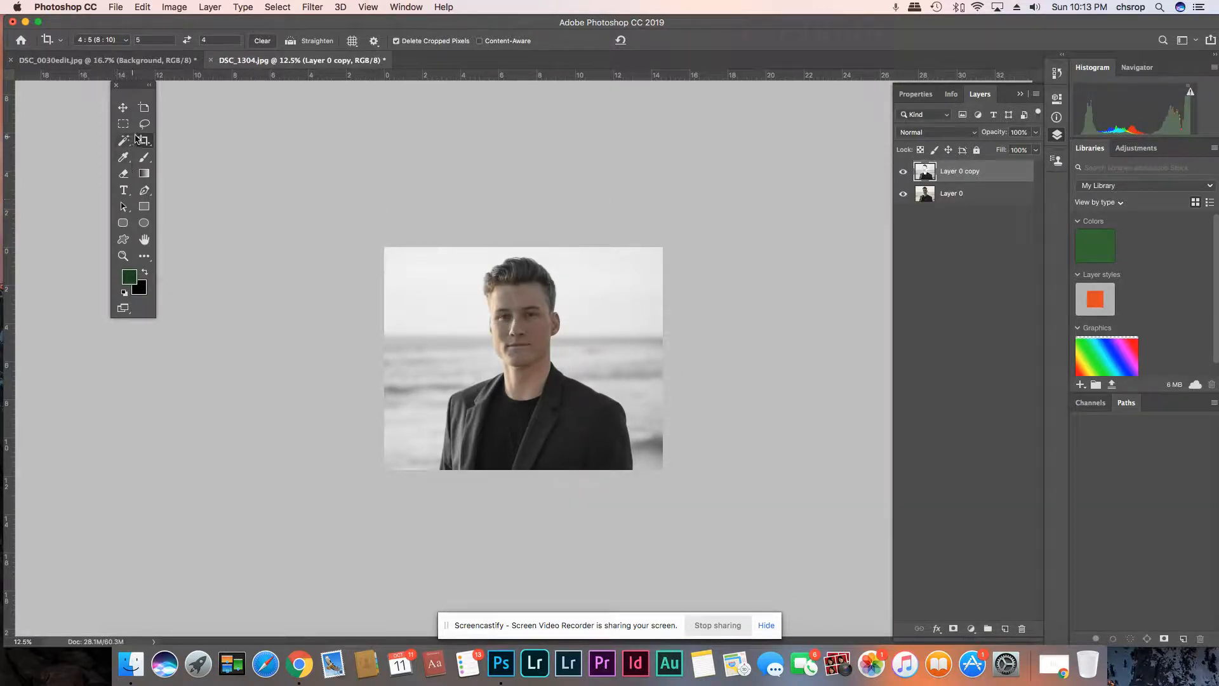
{"action": "left_click", "coordinate": [124, 174]}
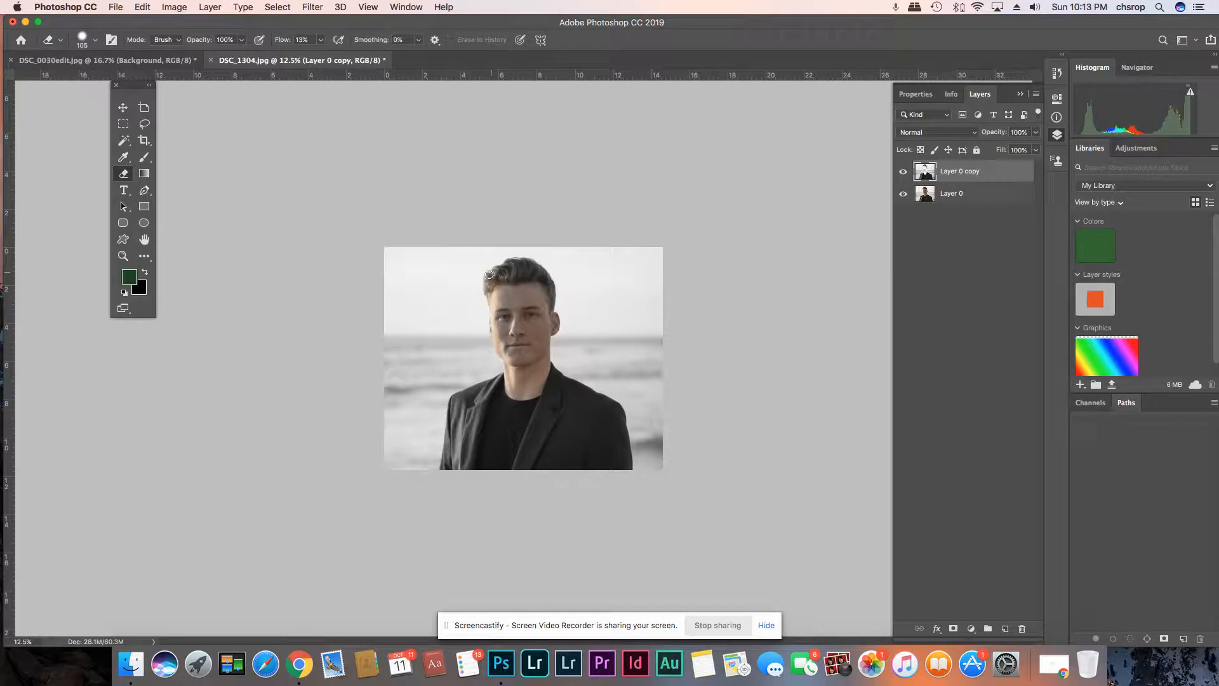
{"action": "mouse_move", "coordinate": [494, 325]}
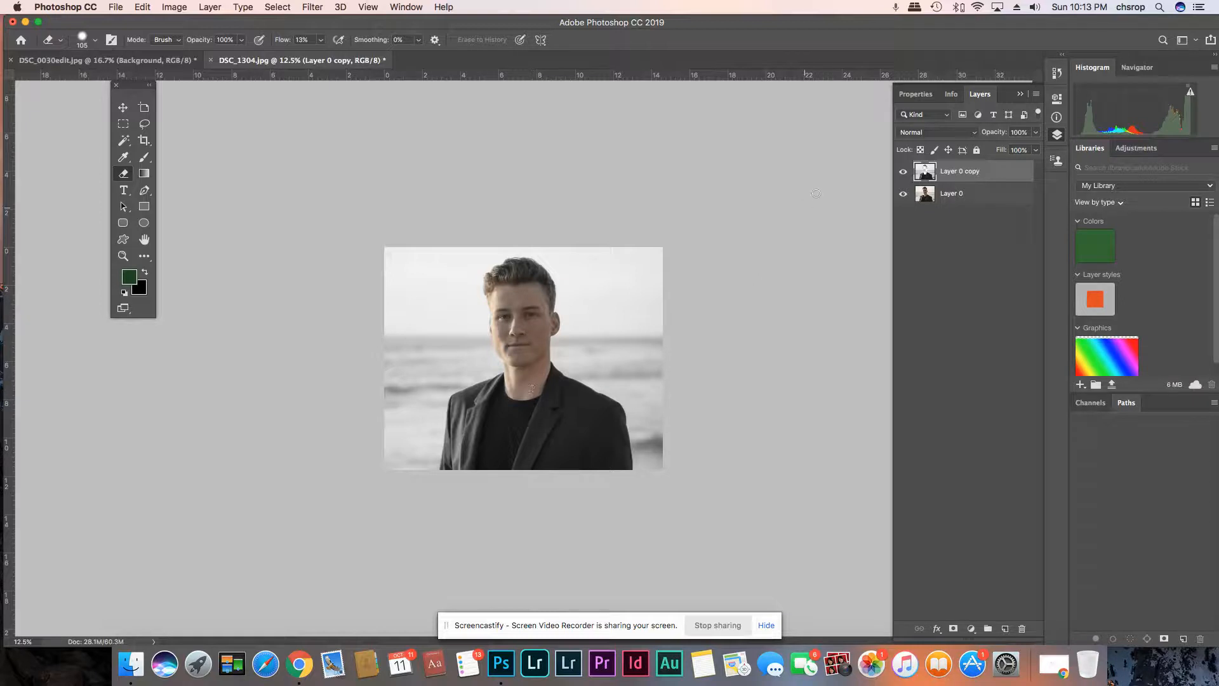
{"action": "left_click", "coordinate": [903, 171]}
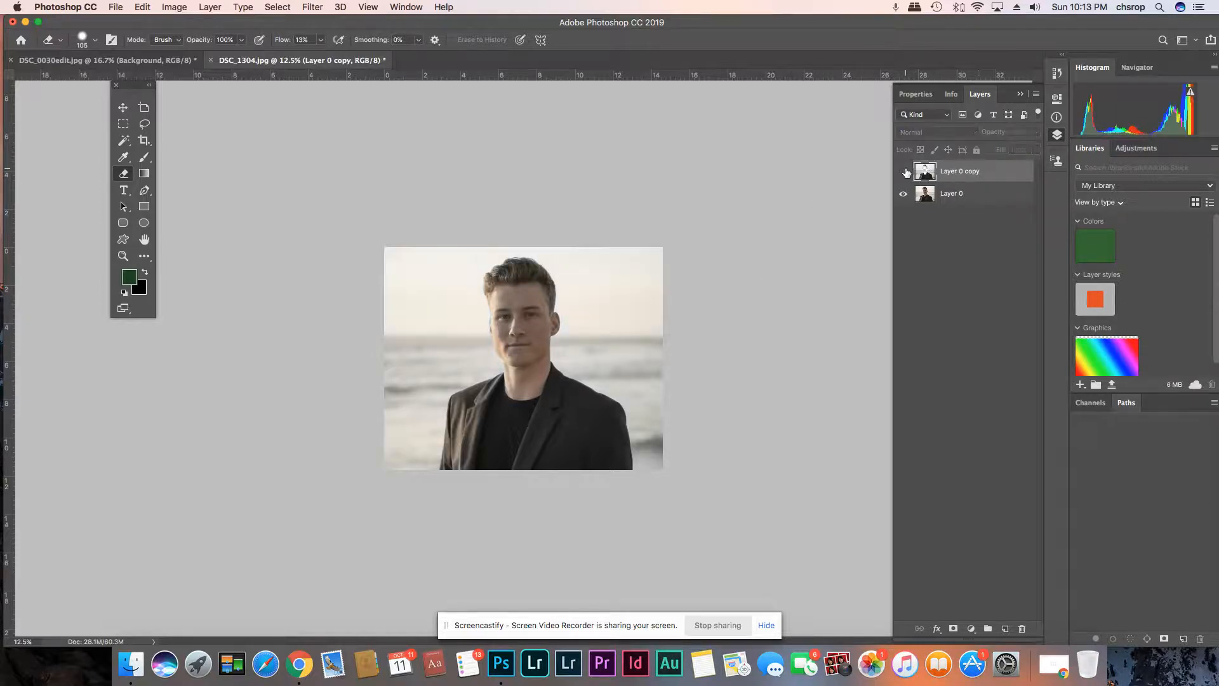
{"action": "left_click", "coordinate": [903, 171]}
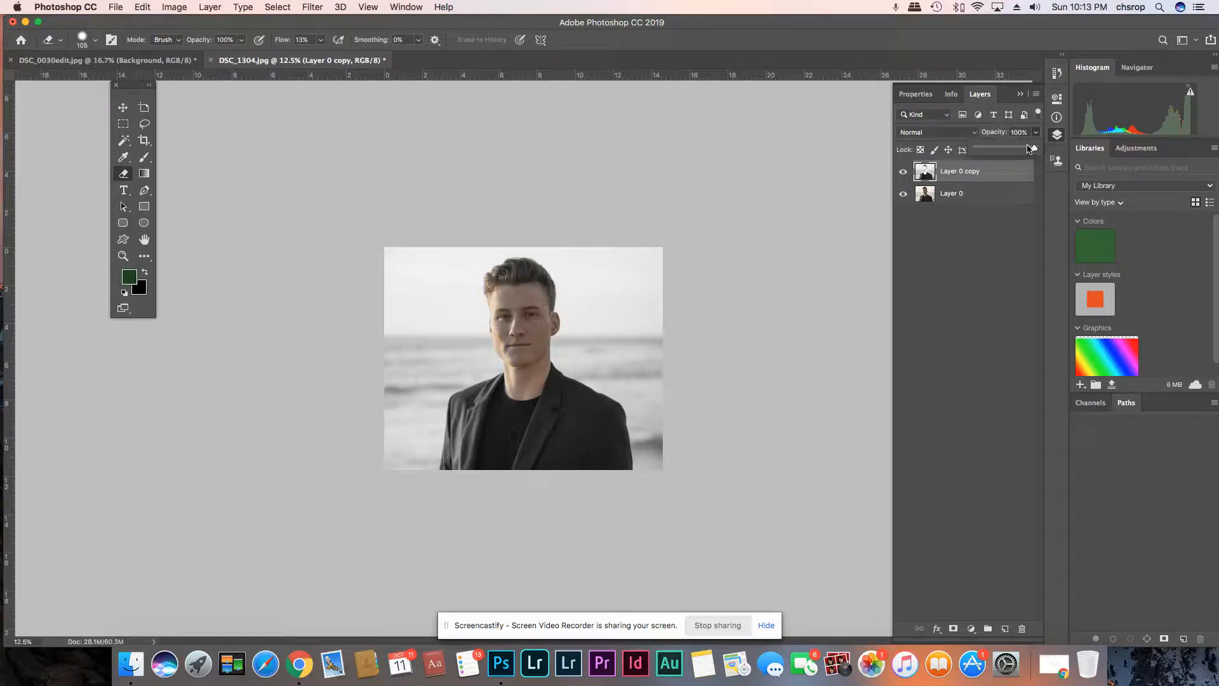
Step: Reduce Layer 0 copy's opacity to about 54%
{"action": "left_click_drag", "start_coordinate": [1033, 150], "coordinate": [1022, 150]}
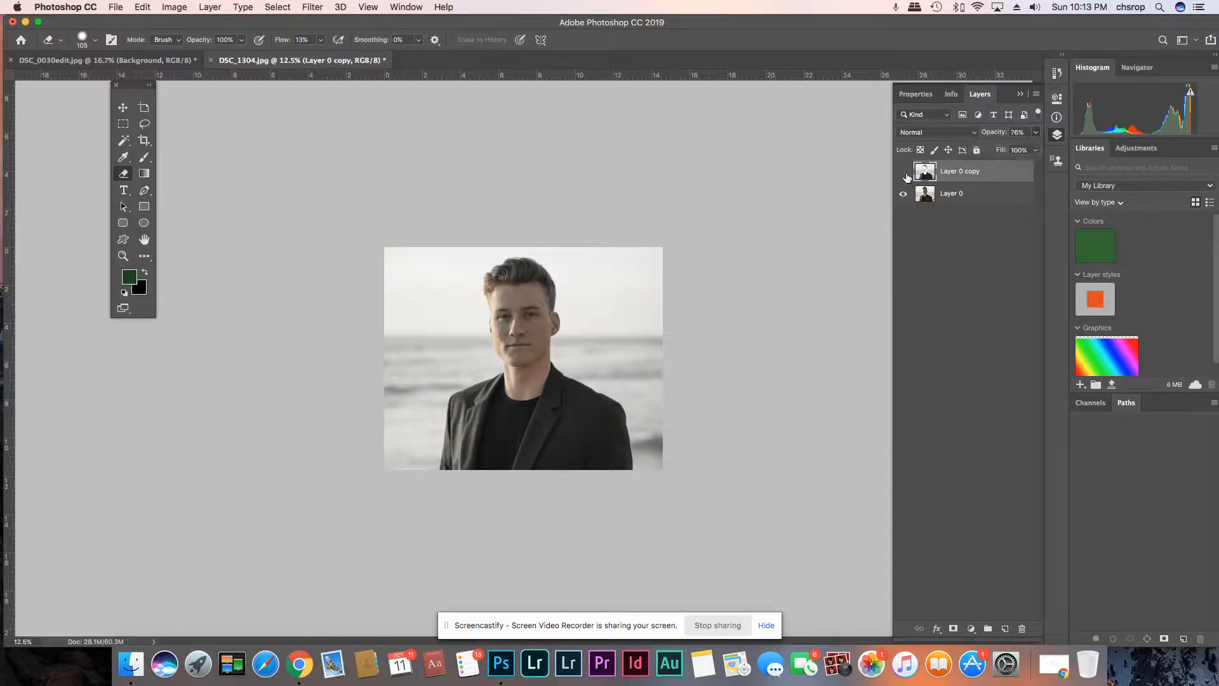
{"action": "left_click", "coordinate": [903, 172]}
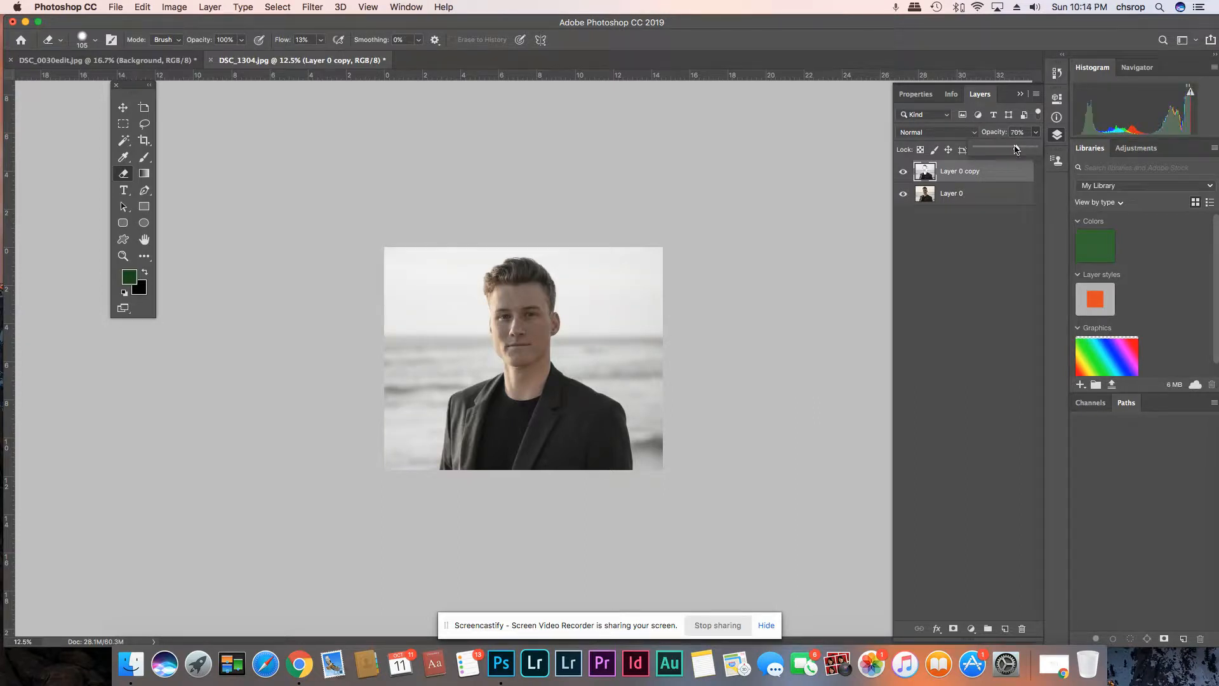
{"action": "left_click_drag", "start_coordinate": [1015, 149], "coordinate": [993, 150]}
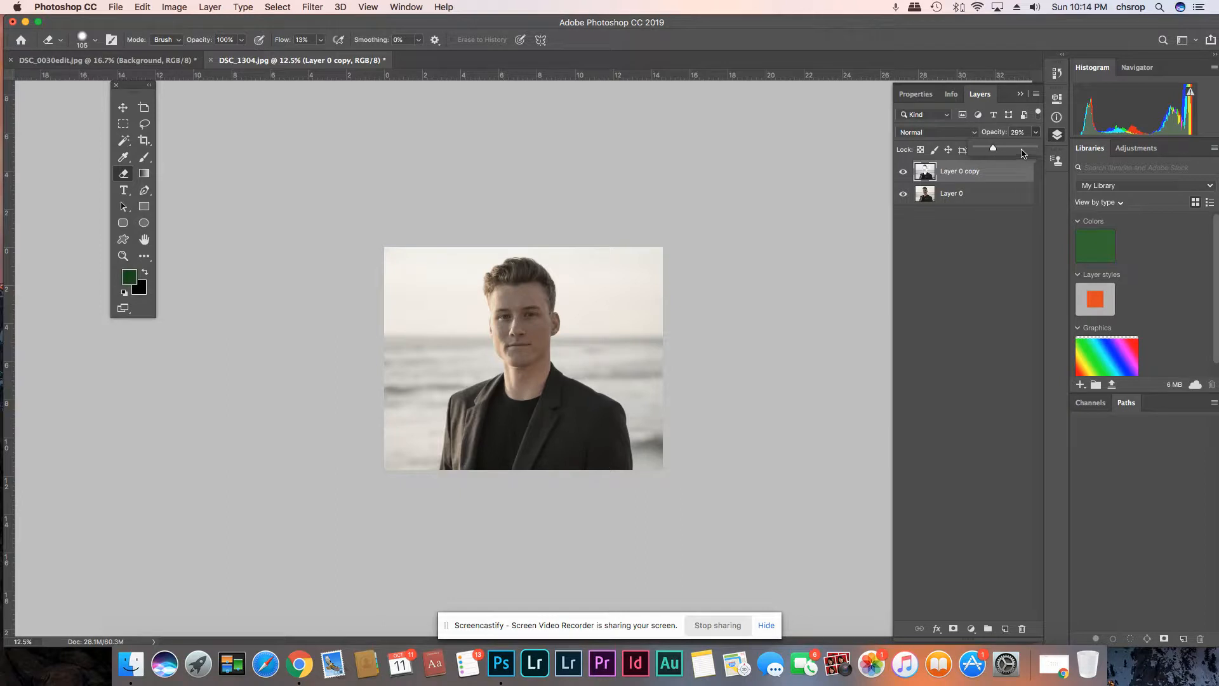
{"action": "left_click_drag", "start_coordinate": [993, 149], "coordinate": [1012, 149]}
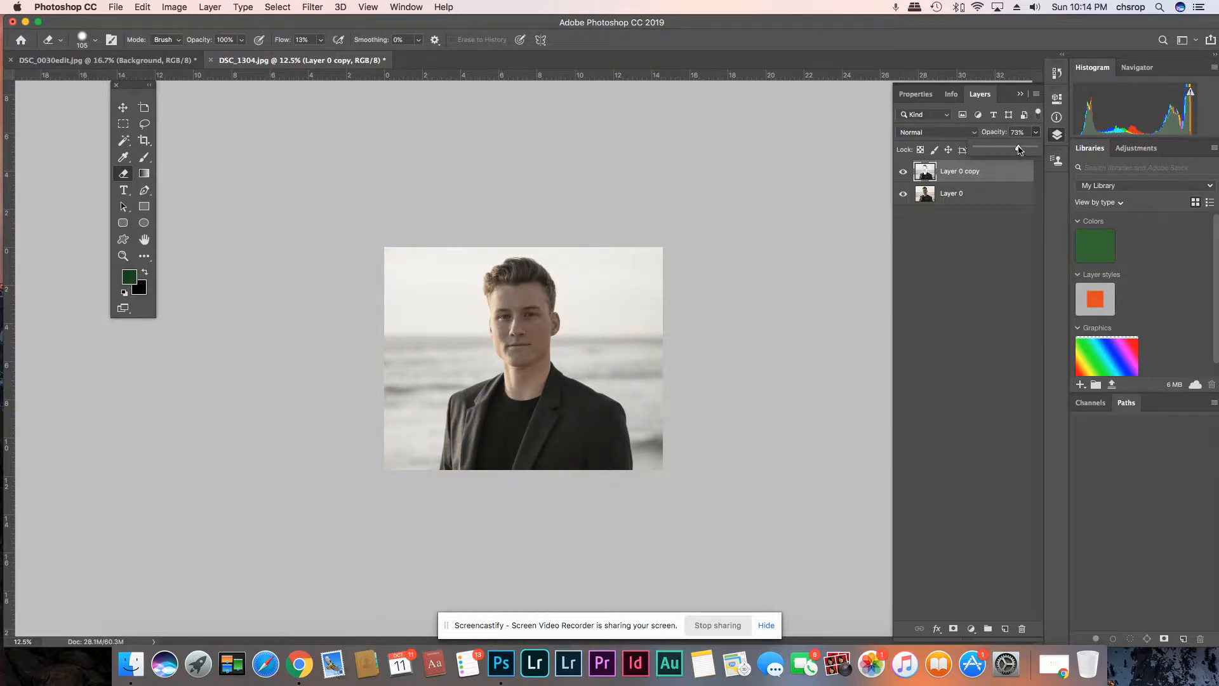
{"action": "left_click_drag", "start_coordinate": [1021, 150], "coordinate": [1014, 150]}
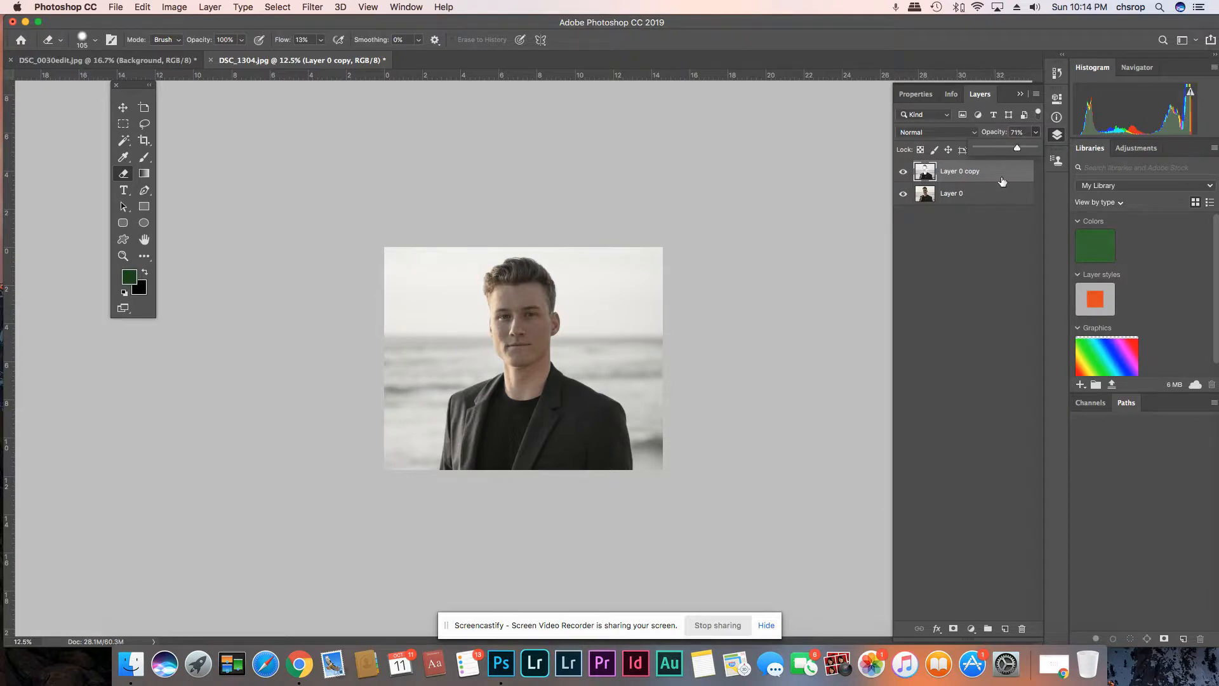
{"action": "left_click_drag", "start_coordinate": [1018, 148], "coordinate": [1007, 147]}
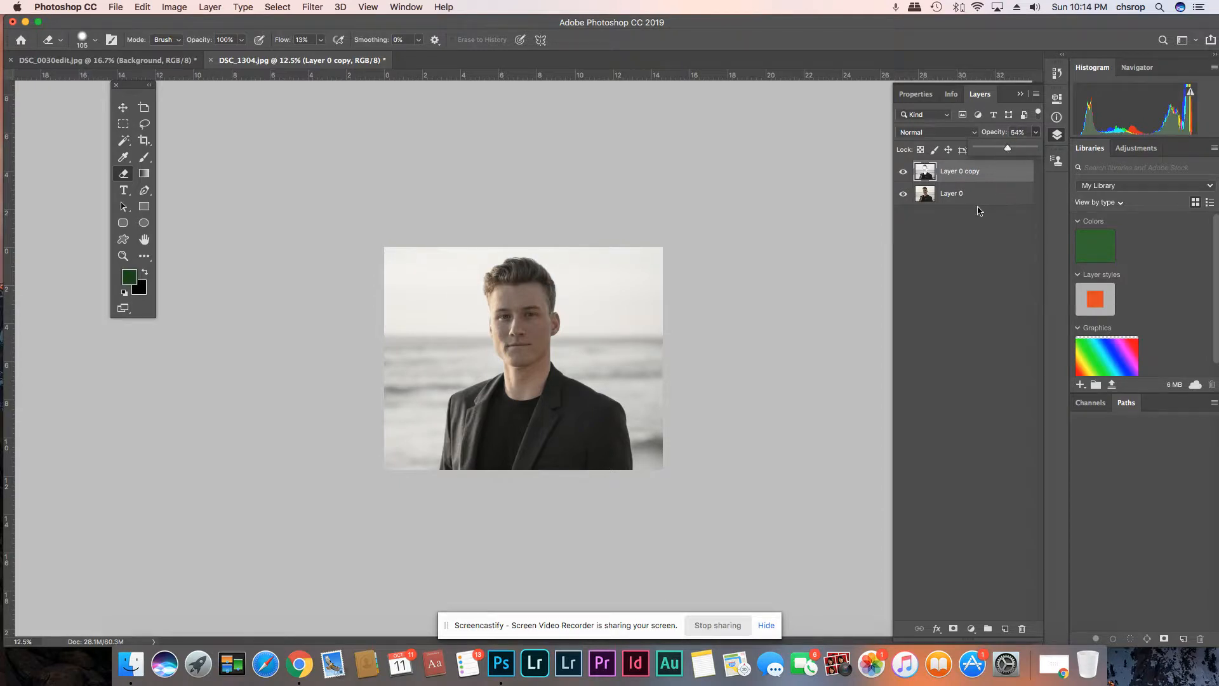
Step: Select Layer 0 beneath and start Save As
{"action": "left_click", "coordinate": [951, 193]}
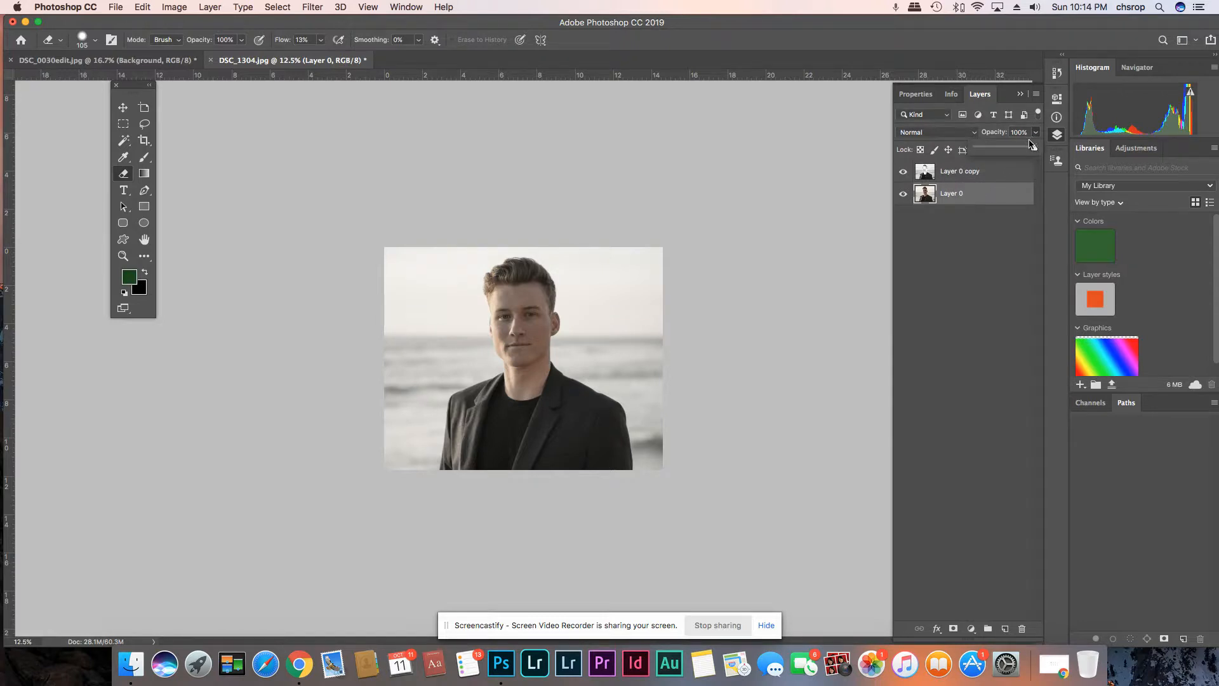
{"action": "left_click_drag", "start_coordinate": [1034, 144], "coordinate": [1030, 143]}
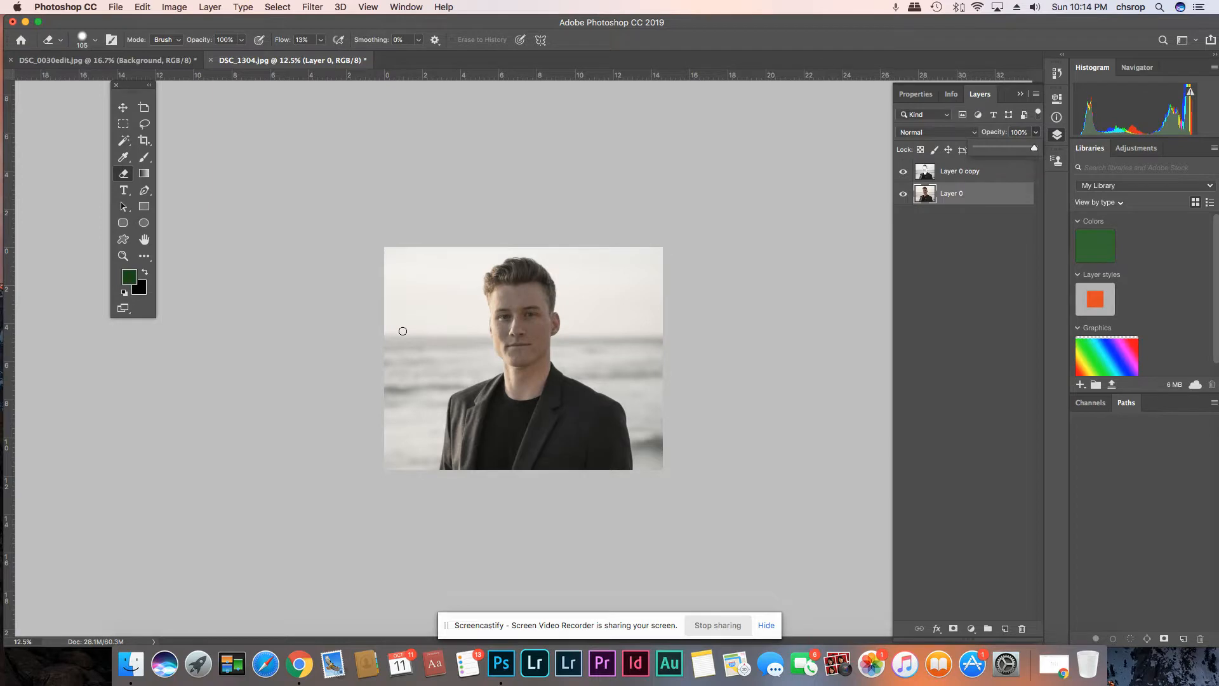
{"action": "left_click", "coordinate": [116, 8]}
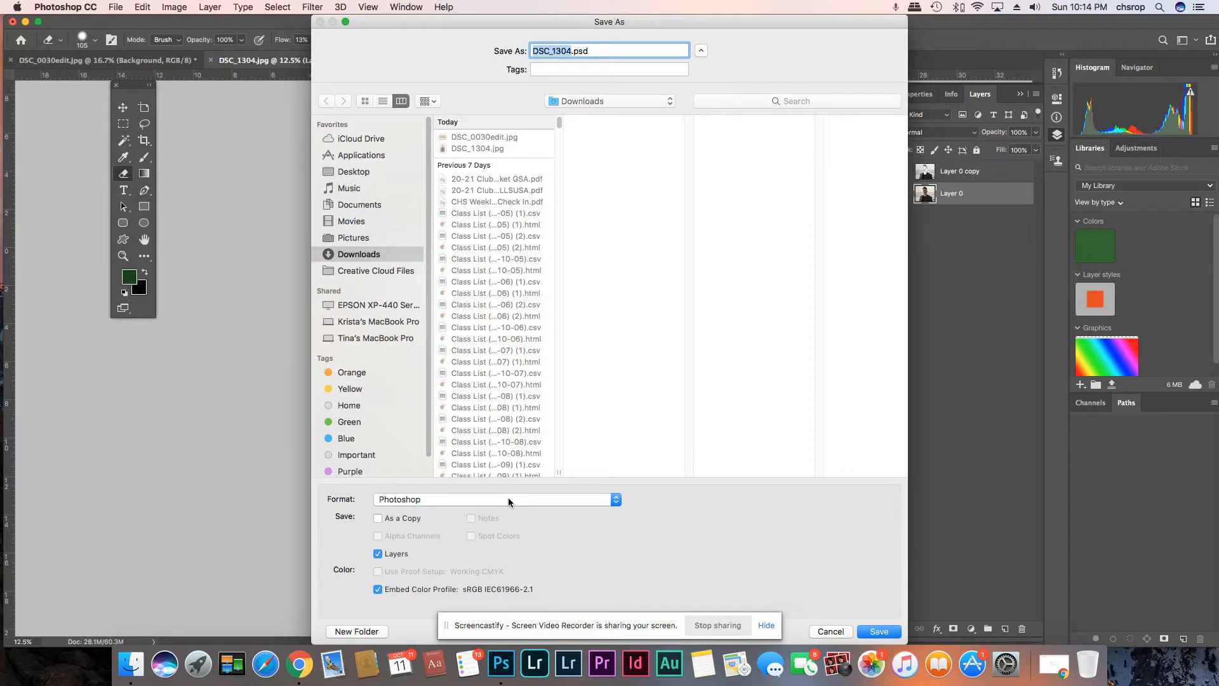
Step: Save a JPEG copy named 'justinexamption' to Downloads with default quality
{"action": "left_click", "coordinate": [498, 498]}
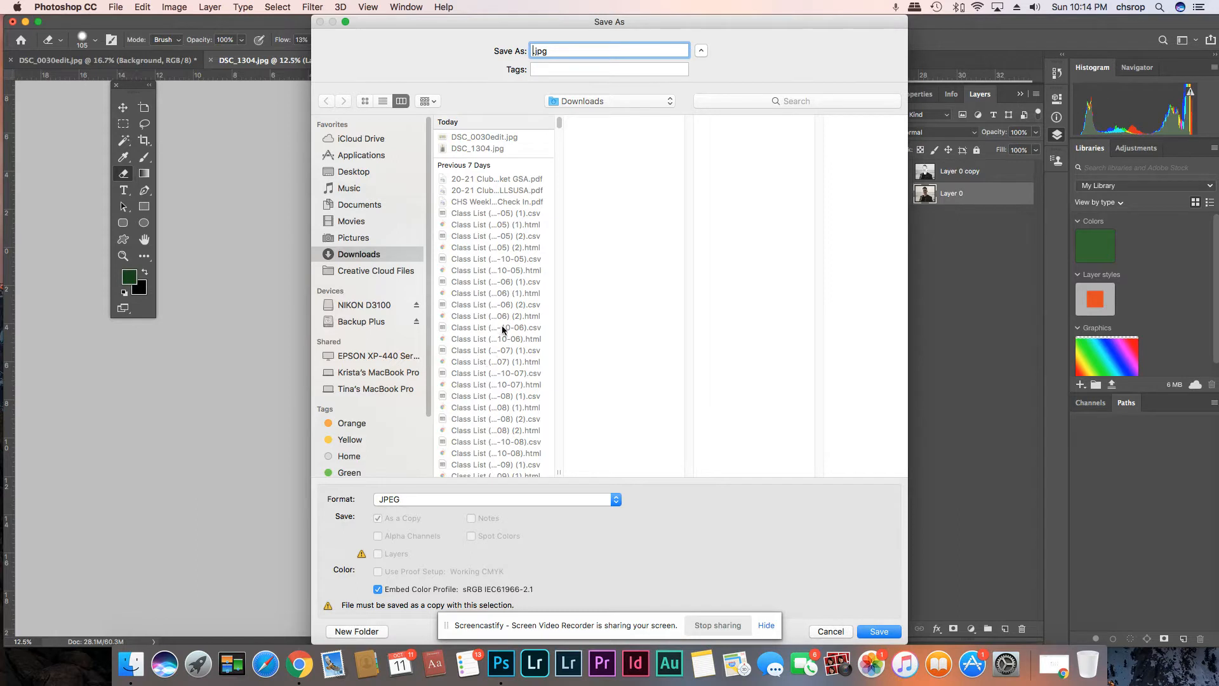
{"action": "type", "text": "justin"}
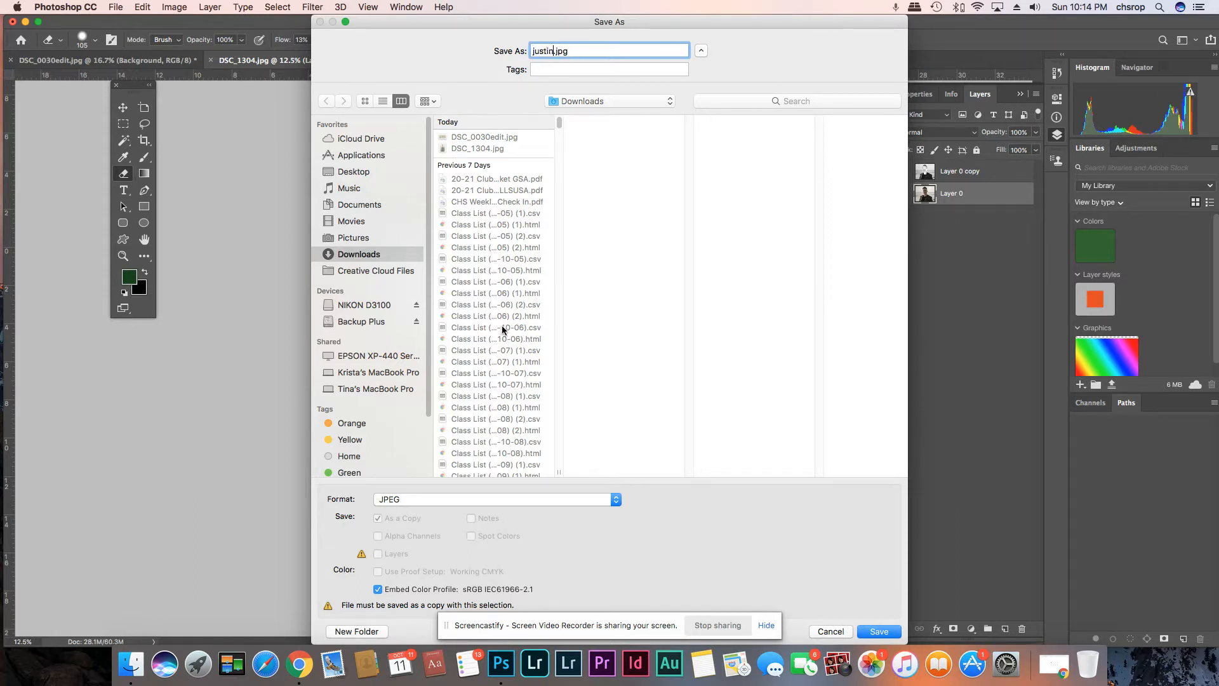
{"action": "type", "text": "examp"}
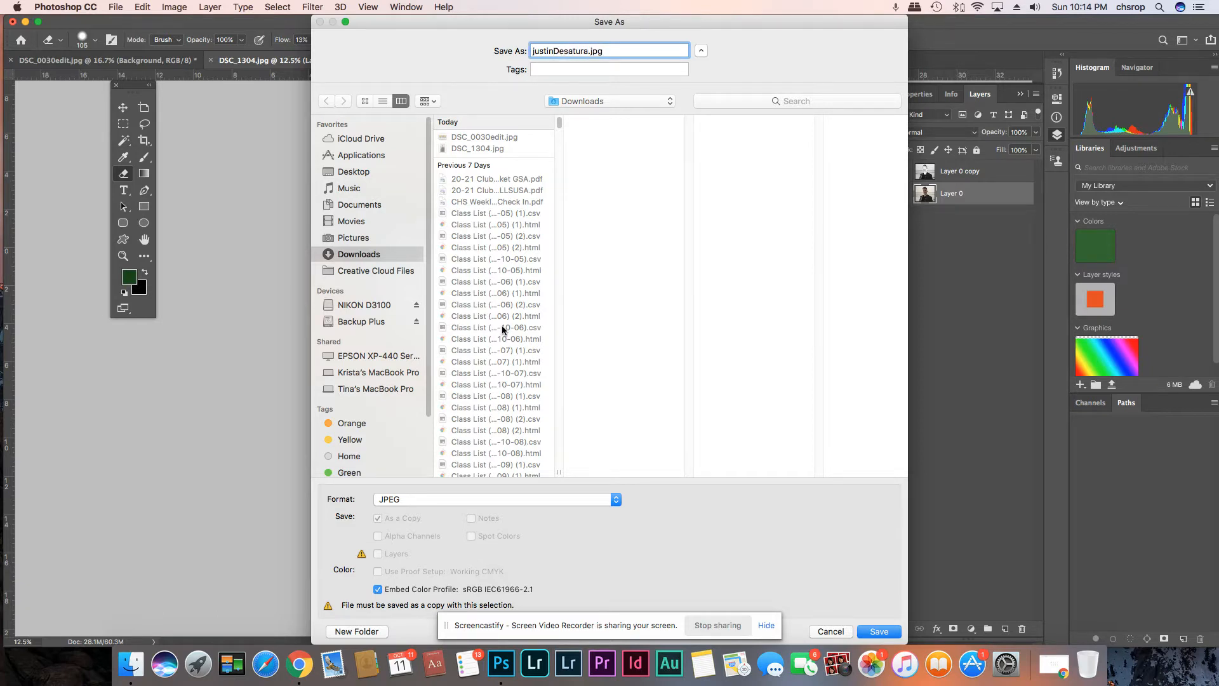
{"action": "type", "text": "tion"}
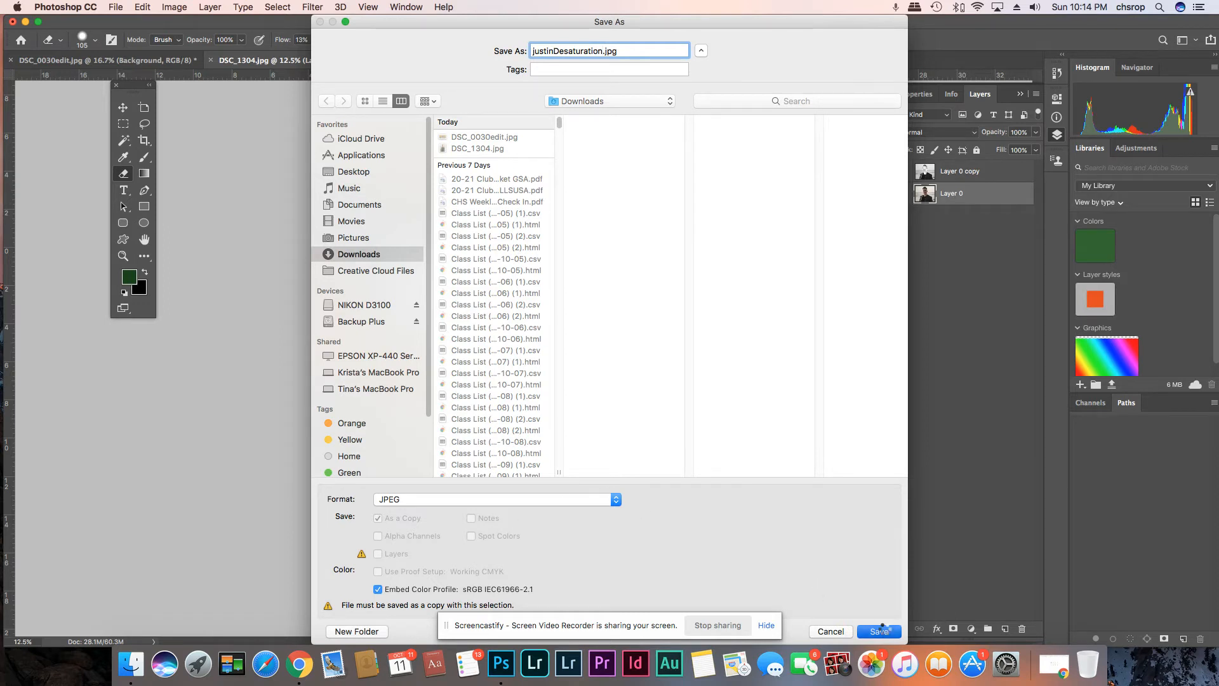
{"action": "left_click", "coordinate": [879, 631]}
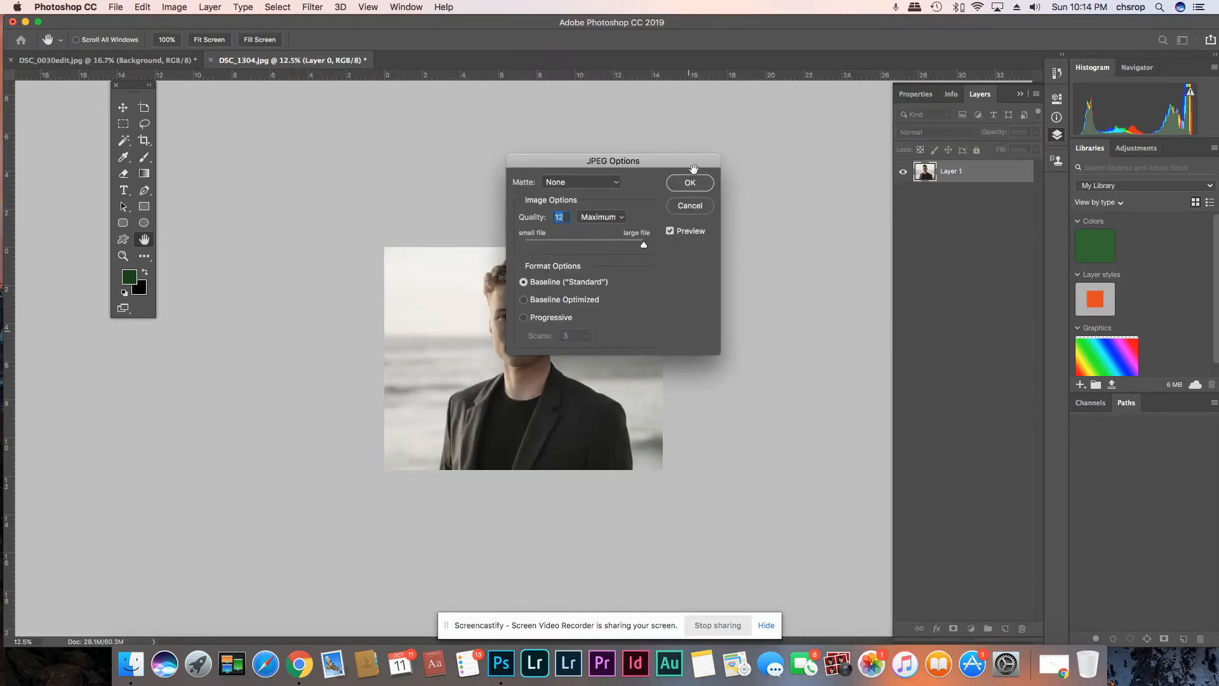
{"action": "left_click", "coordinate": [688, 182]}
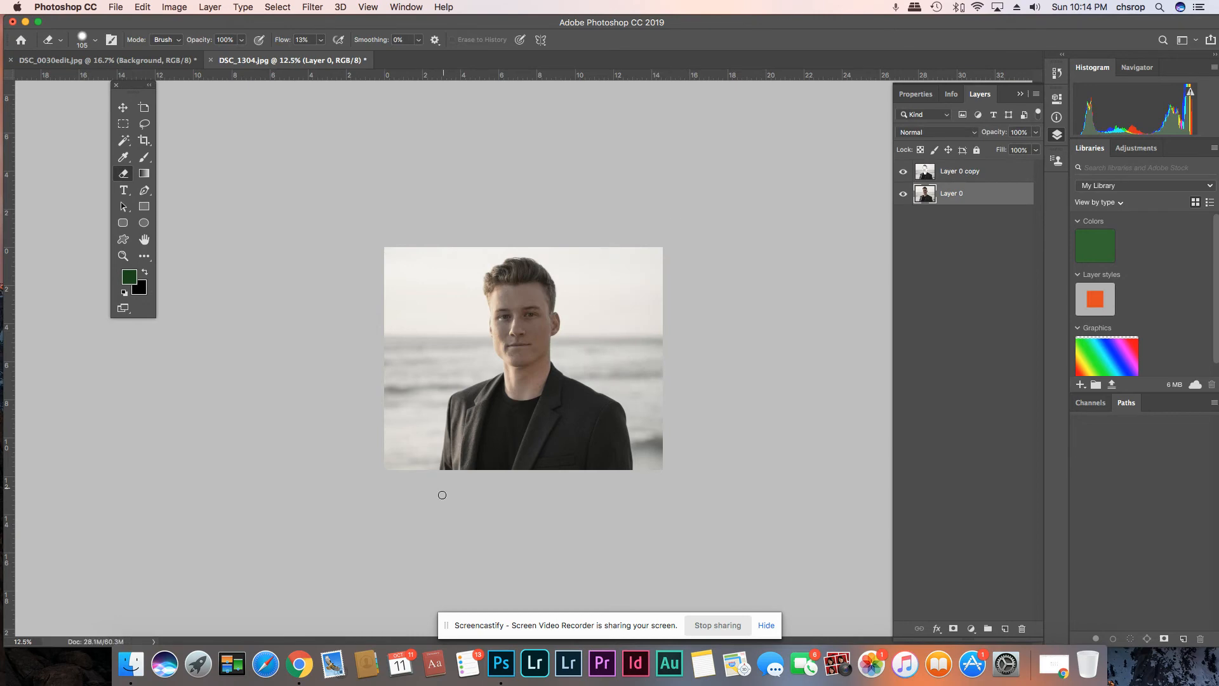